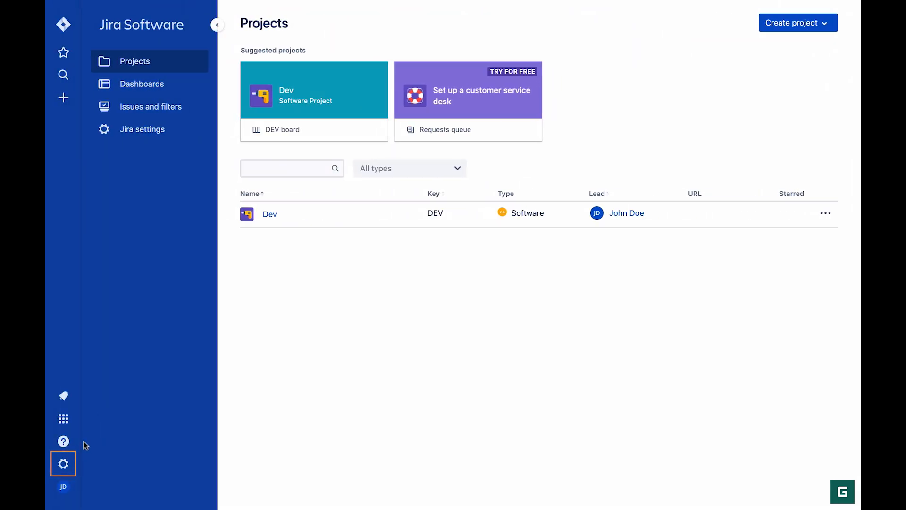
Step: Reach Jira's Products administration settings from the Settings gear
left_click(62, 464)
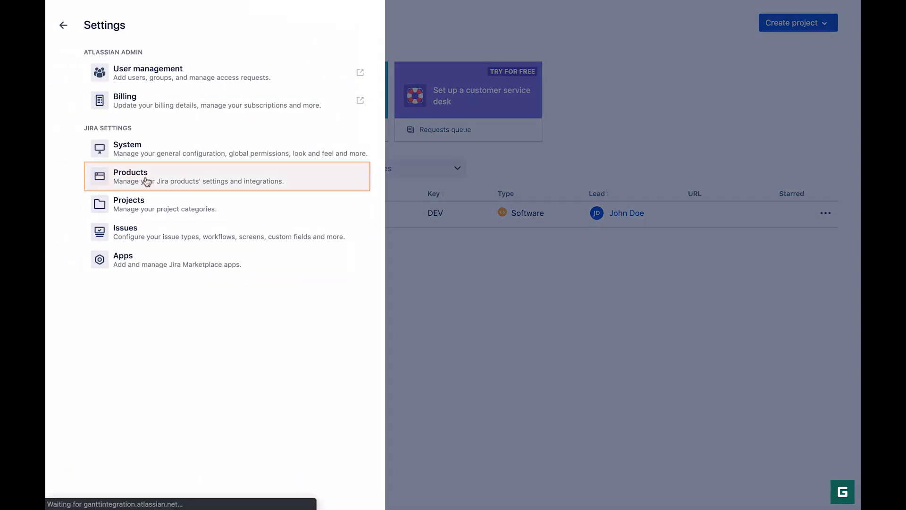
left_click(130, 176)
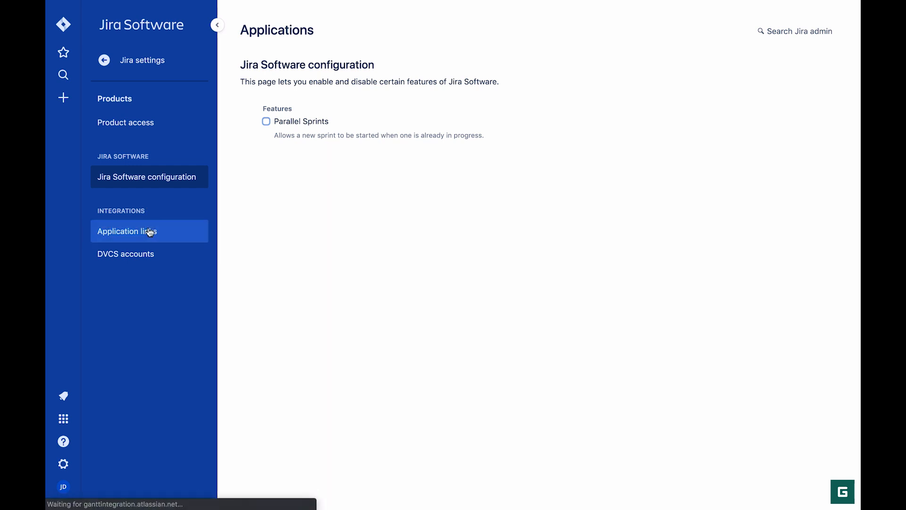
Step: Start the Jira connection wizard from GanttPRO's Integrations page
left_click(131, 231)
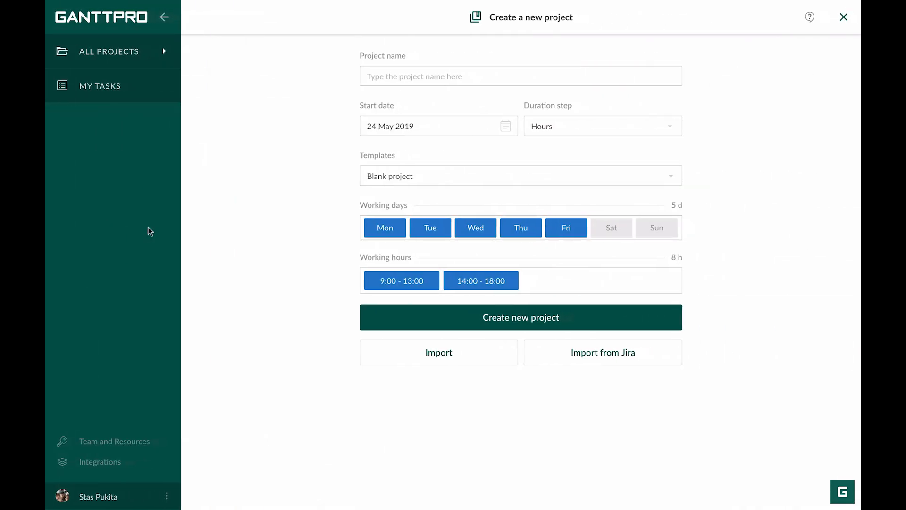
left_click(101, 462)
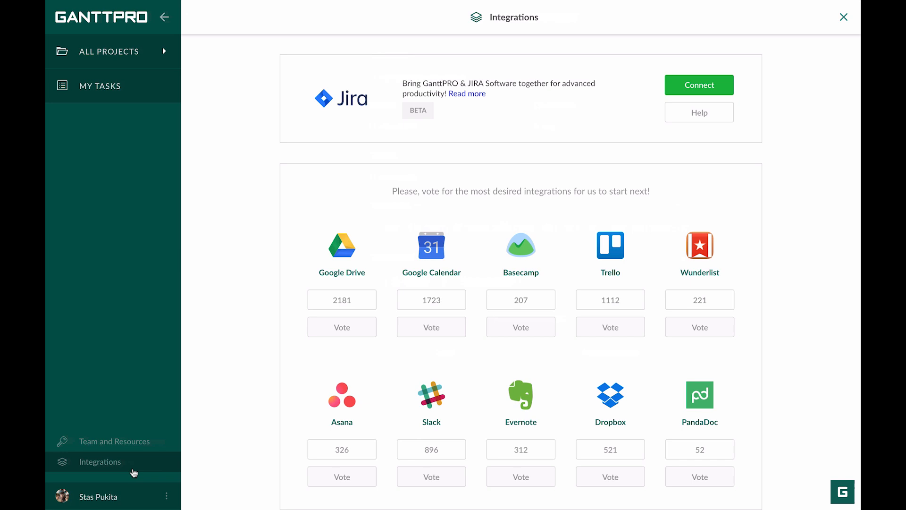
left_click(698, 85)
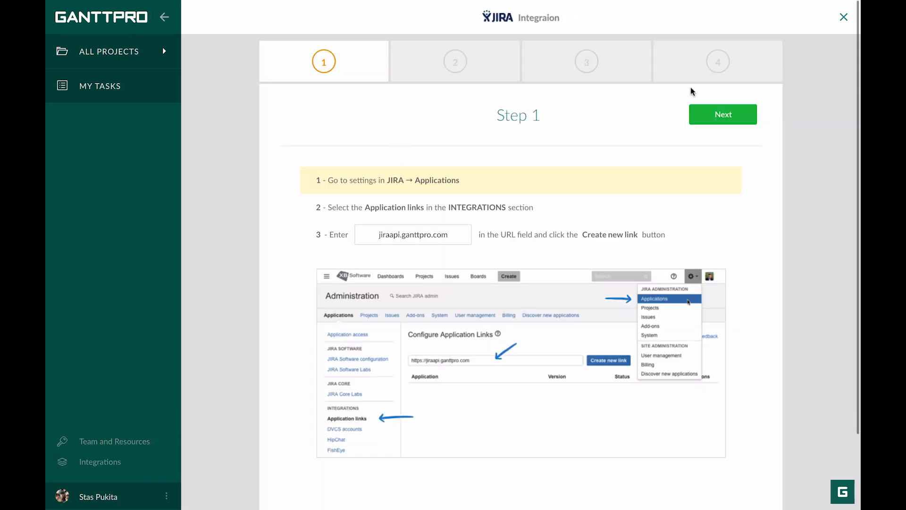
mouse_move(498, 213)
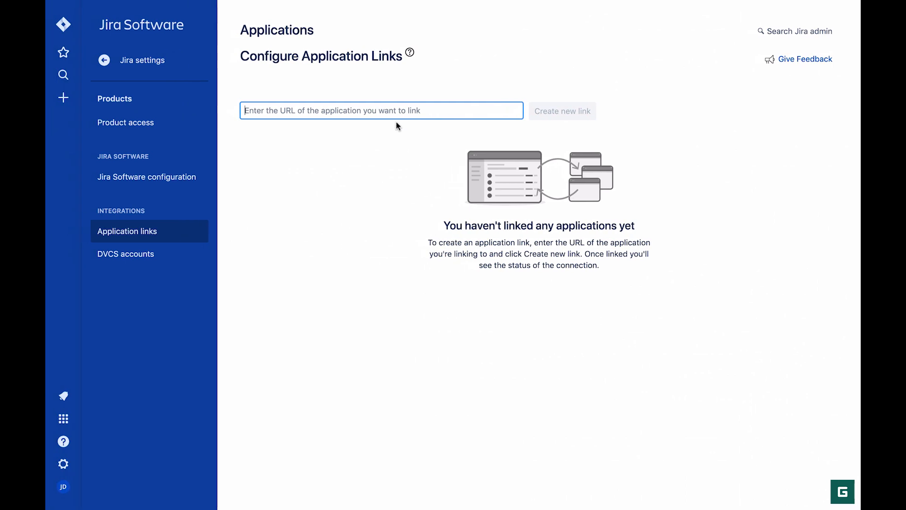
Step: Create an application link to jiraapi.ganttpro.com named GanttPRO and advance the wizard to Step 3
type("jiraapi.ganttpro.com")
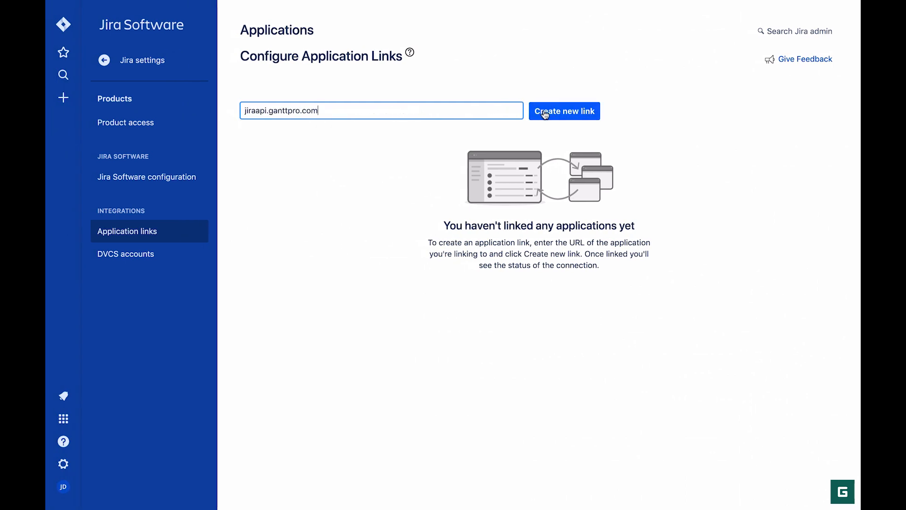
left_click(564, 111)
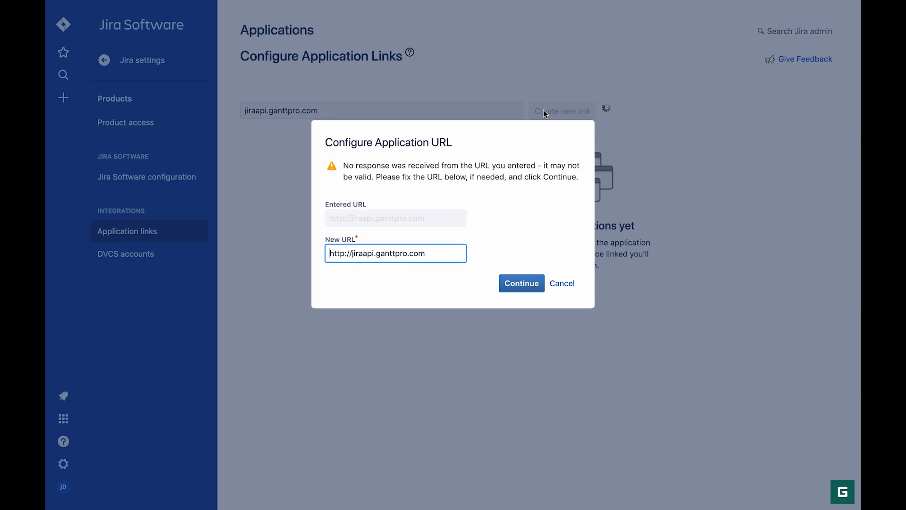
left_click(521, 283)
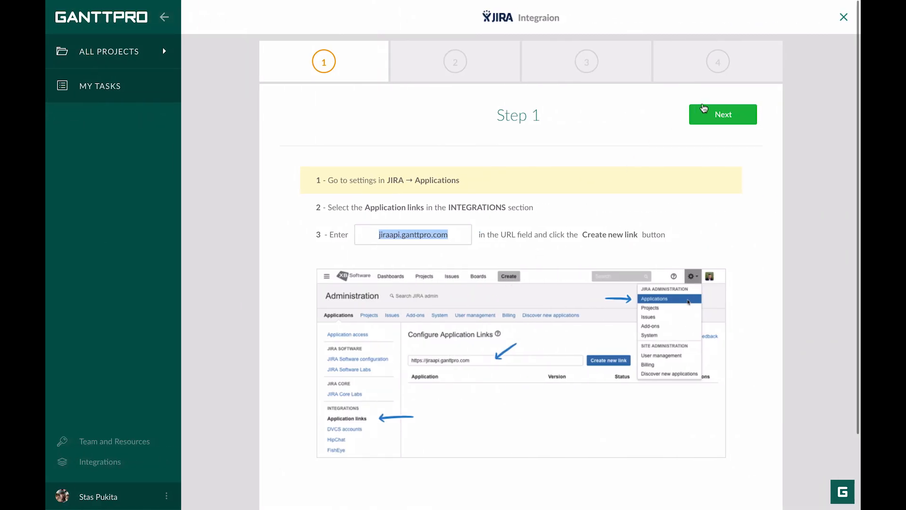
left_click(722, 114)
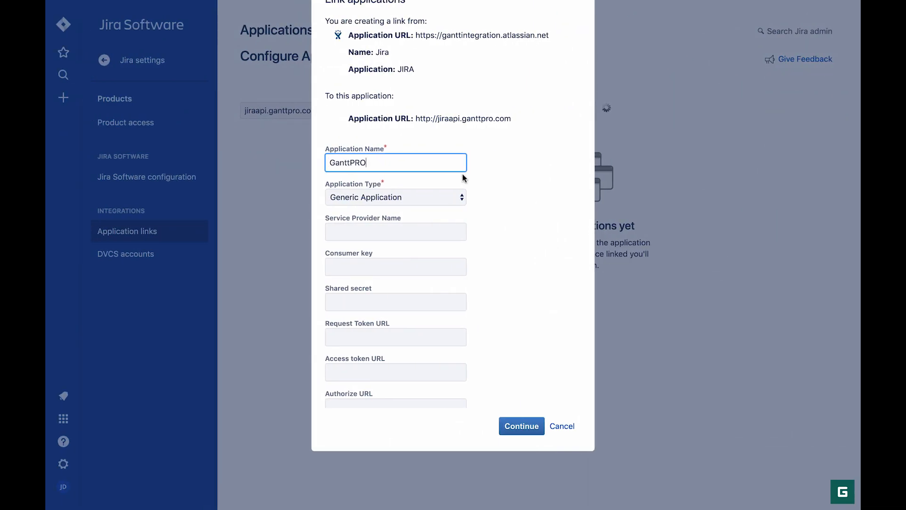
left_click(521, 426)
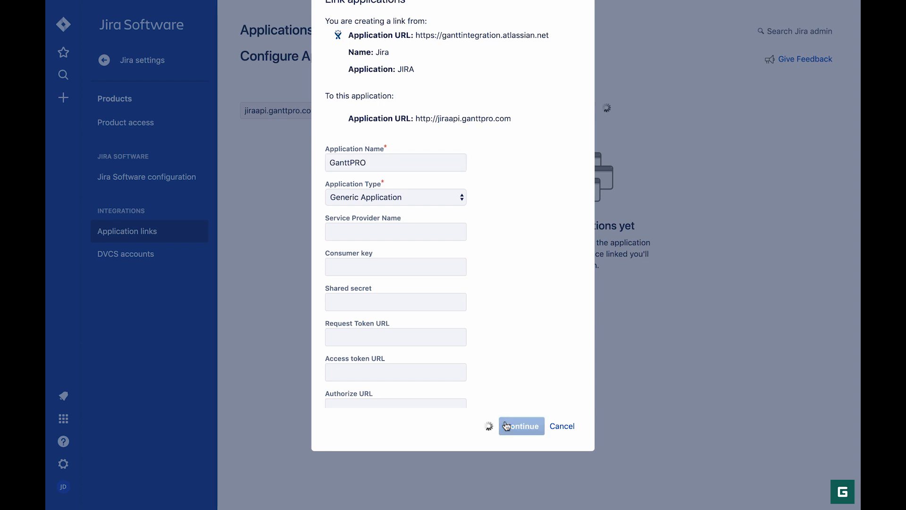
left_click(519, 426)
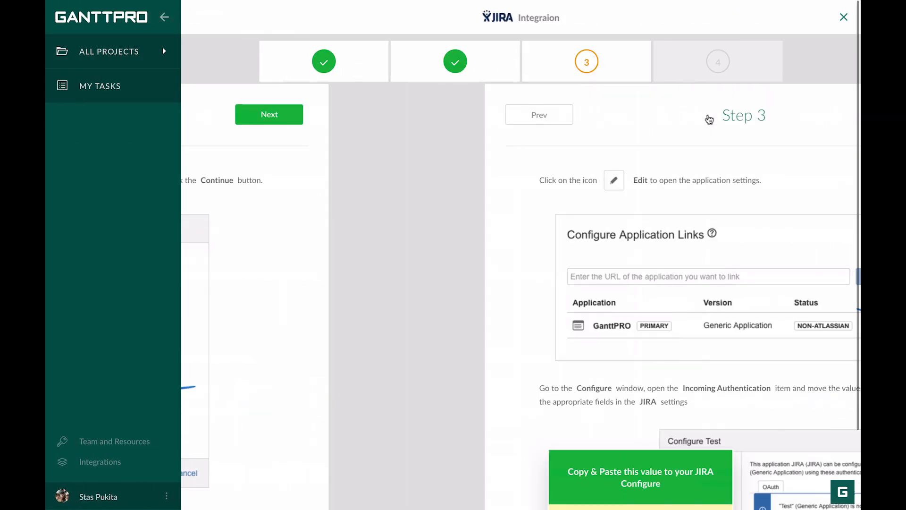
Step: Bring up Incoming Authentication for the GanttPRO application link
scroll("down", 3)
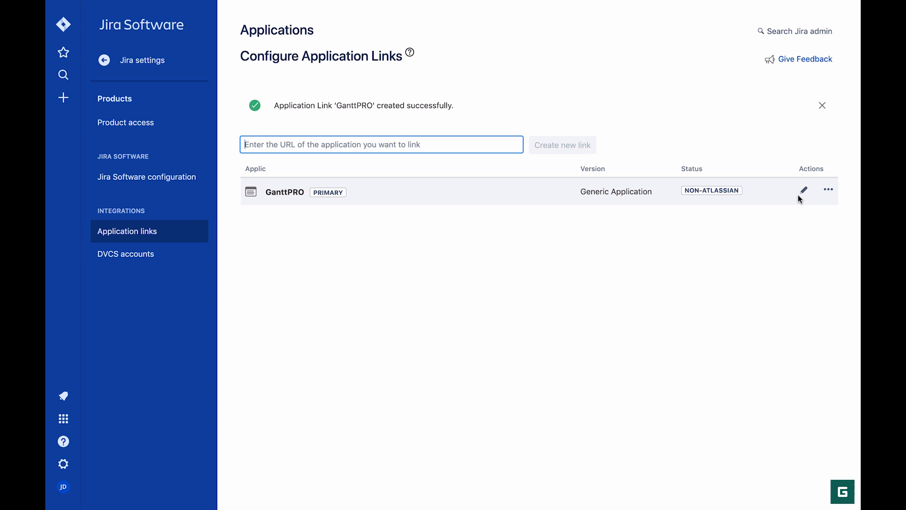
left_click(803, 189)
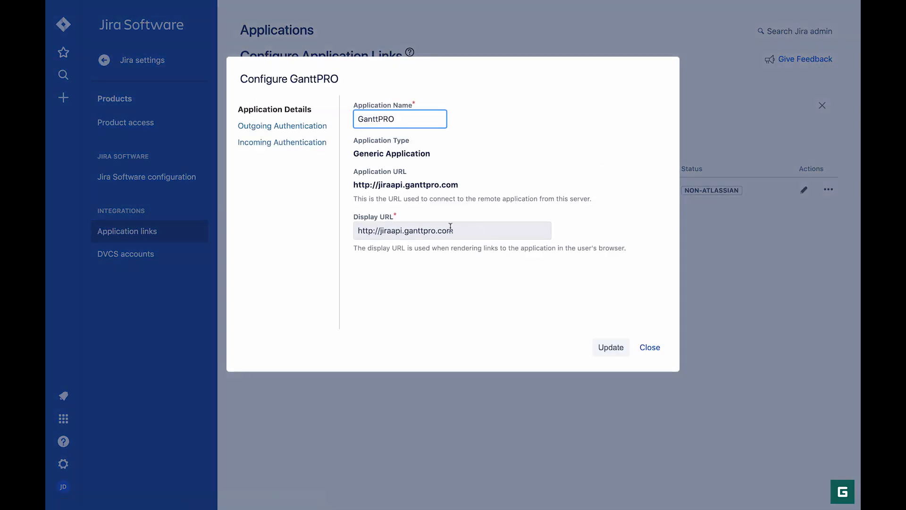
left_click(282, 142)
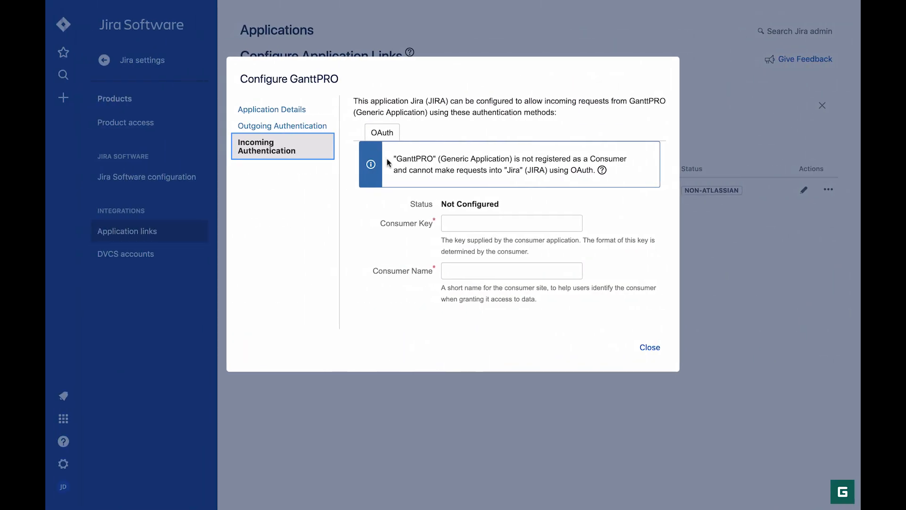
Step: Save the OAuth consumer with key GanttPRO_03BMBU, name GanttPRO_VWAEZI and the callback URL
type("GanttPRO_03BMBU")
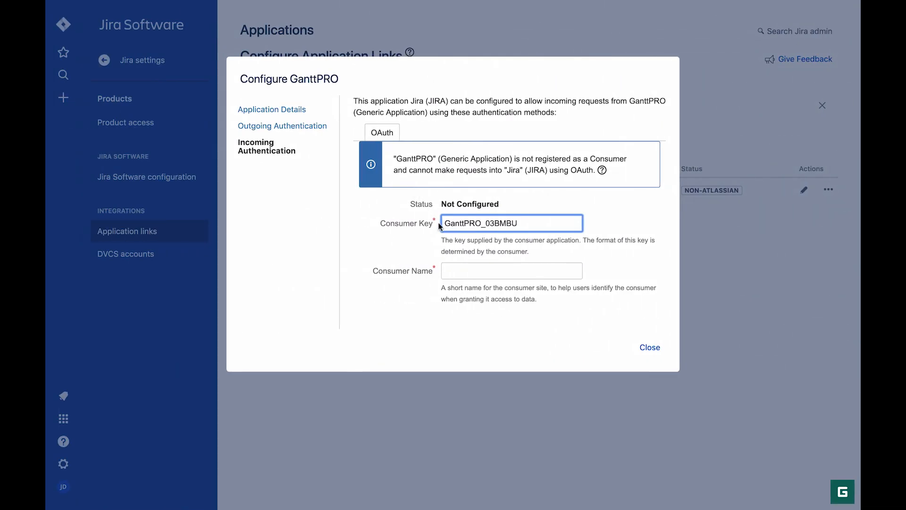
type("GanttPRO_VWAEZI")
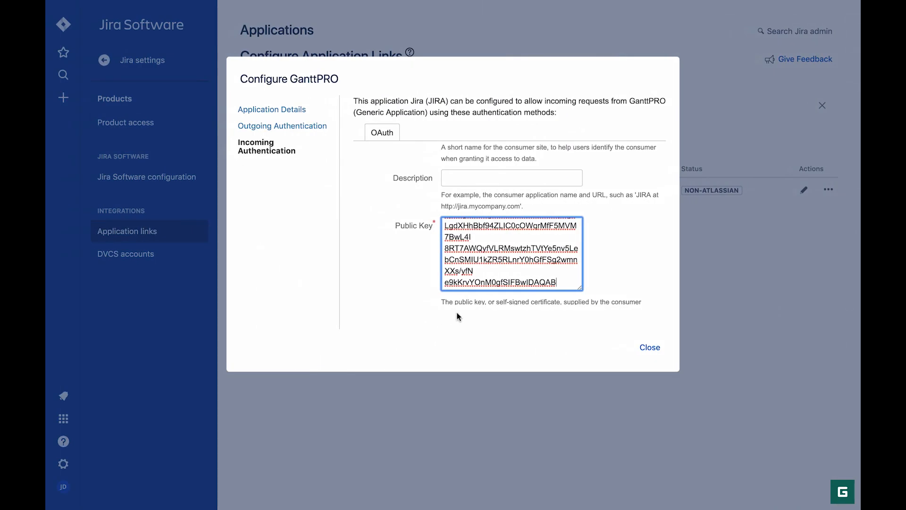
scroll("down", 3)
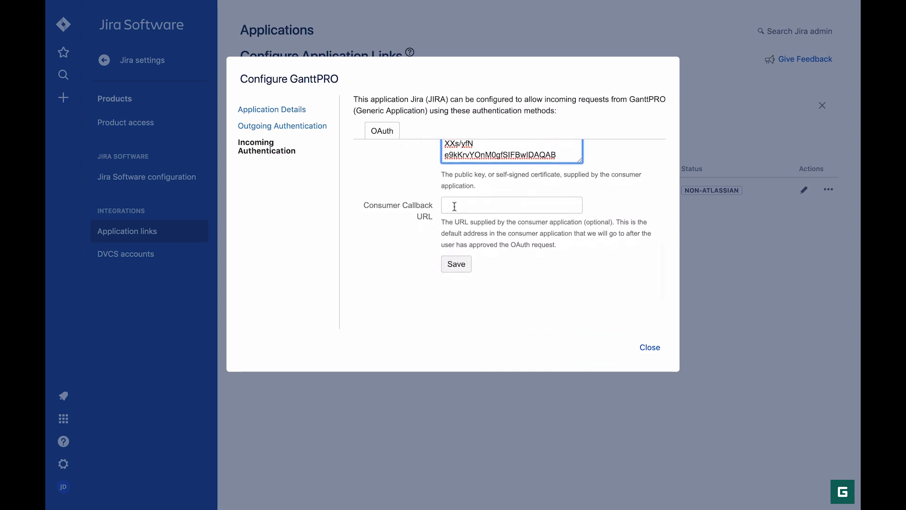
type("uccess/03bmbukso3lm003jngmvwaezi")
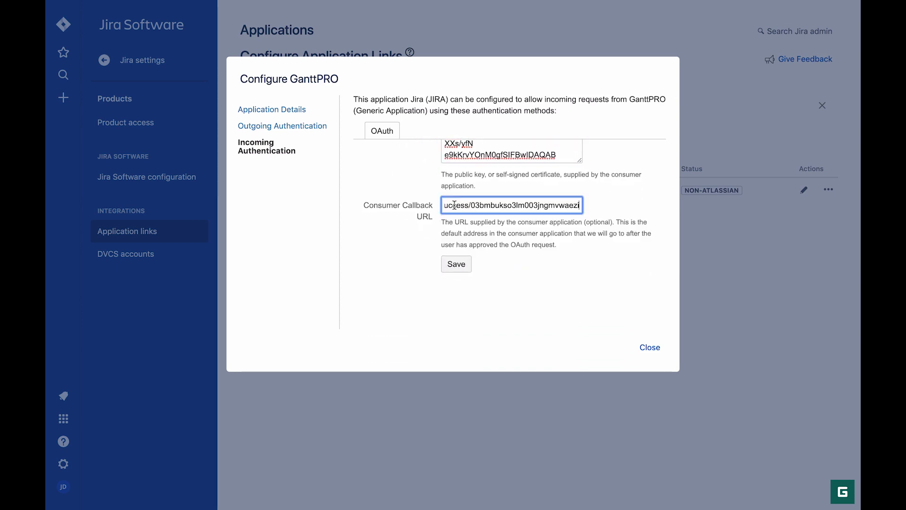
left_click(456, 264)
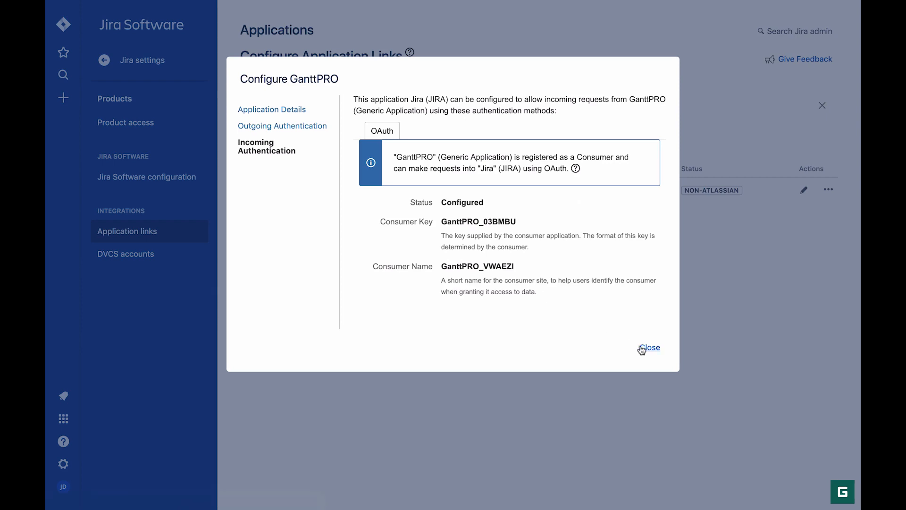
left_click(649, 347)
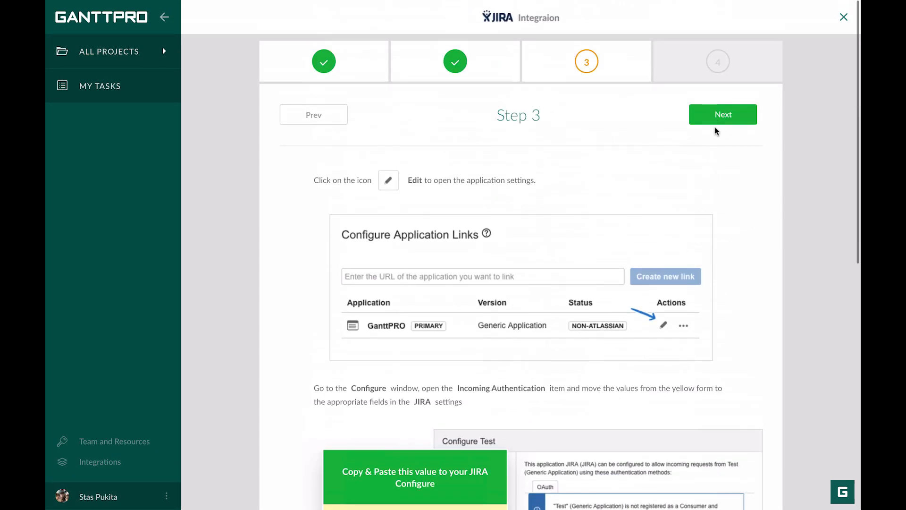
left_click(723, 114)
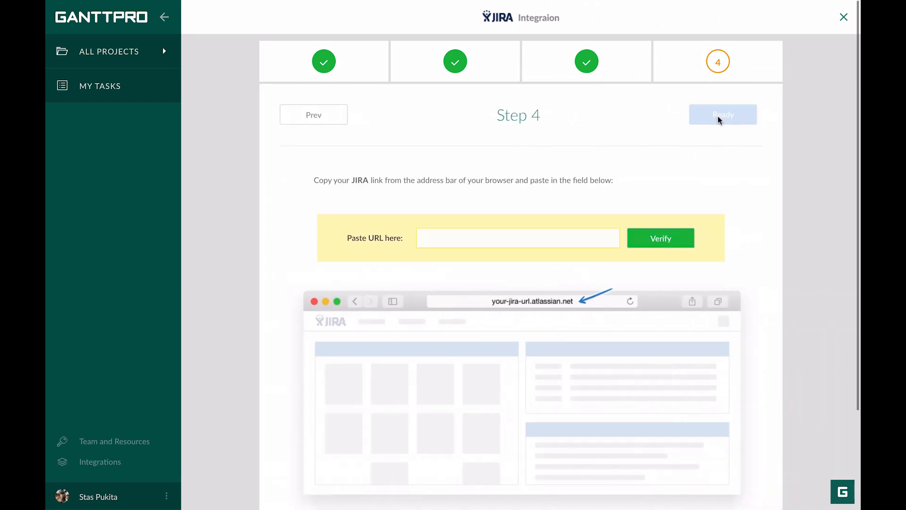
mouse_move(578, 307)
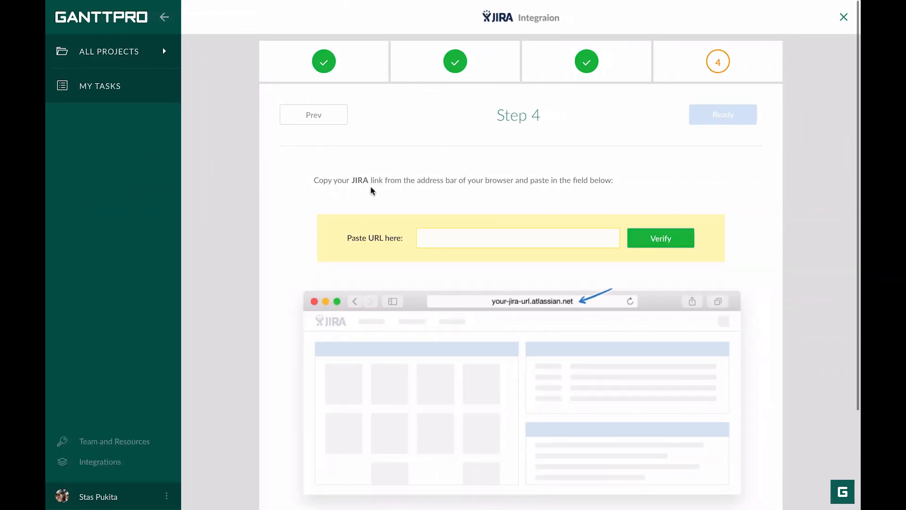
type("https://ganttintegration.atlassian.net")
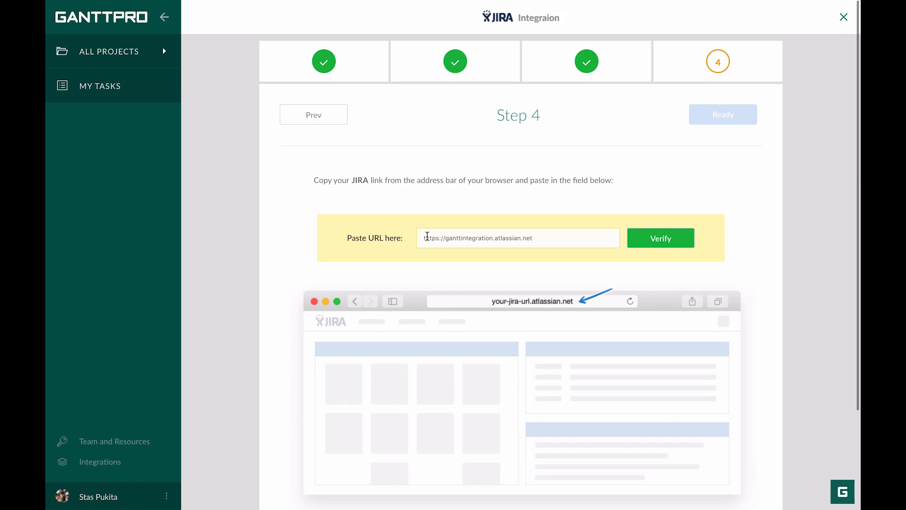
left_click(660, 238)
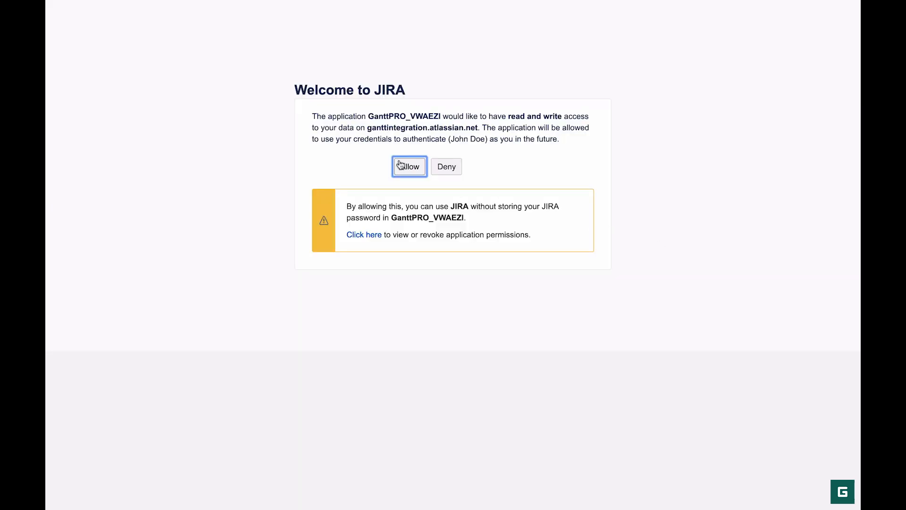
left_click(409, 167)
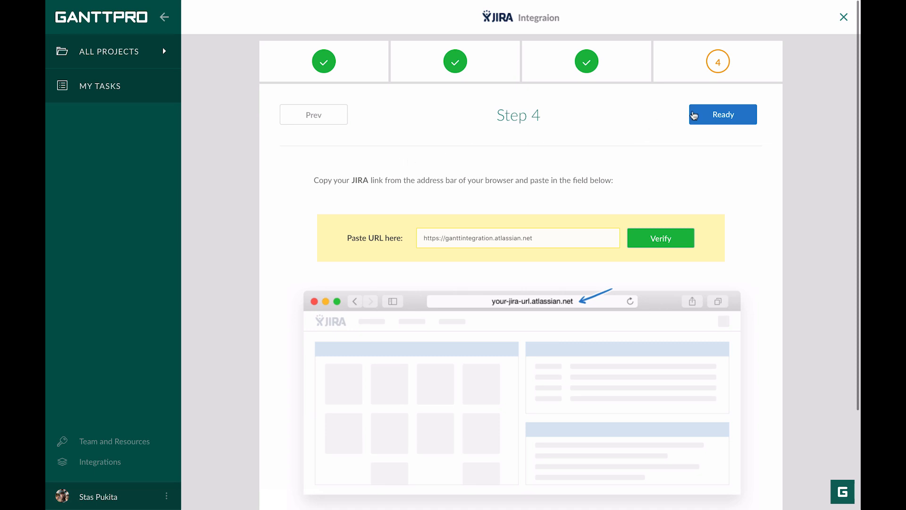
left_click(721, 113)
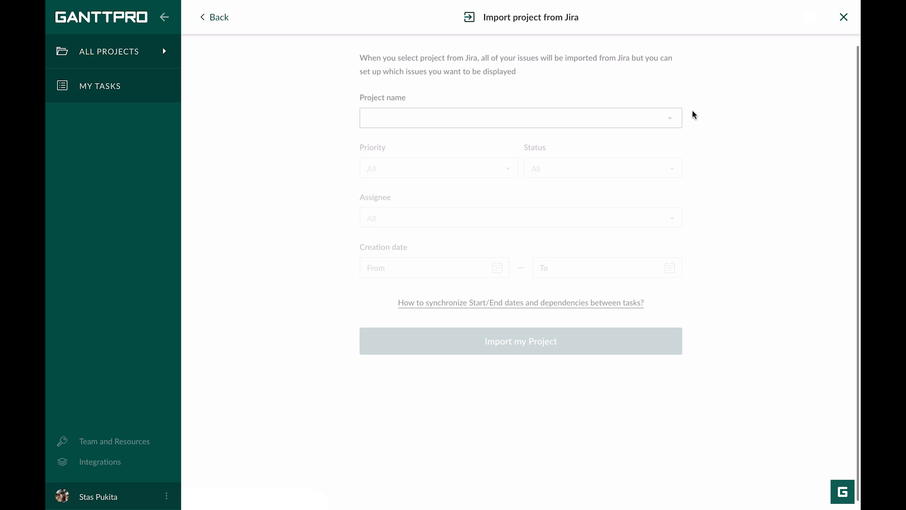
mouse_move(649, 310)
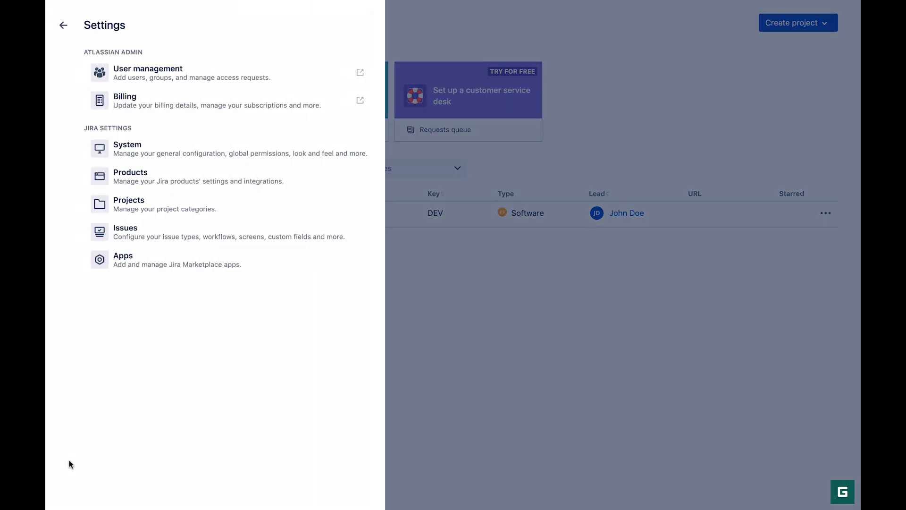
Step: Put the GanttPRO End Date custom field on both DEV Scrum screens
left_click(126, 231)
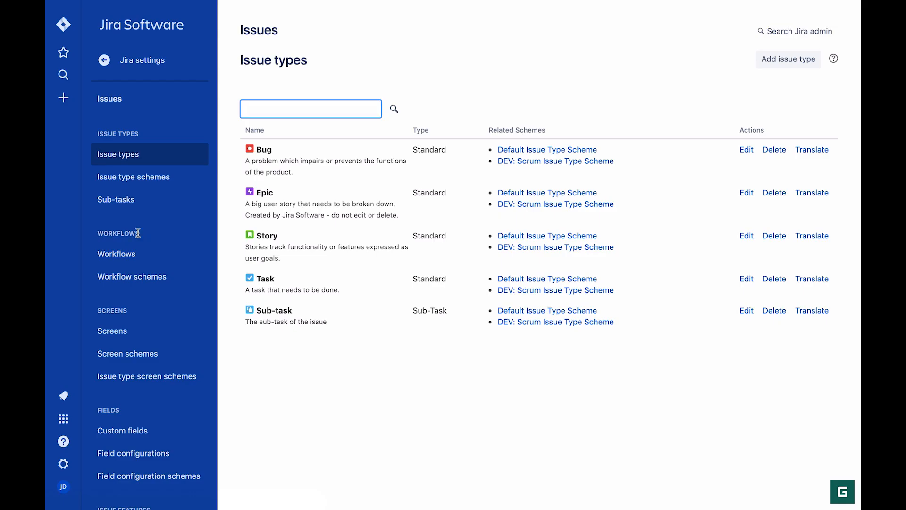
left_click(122, 431)
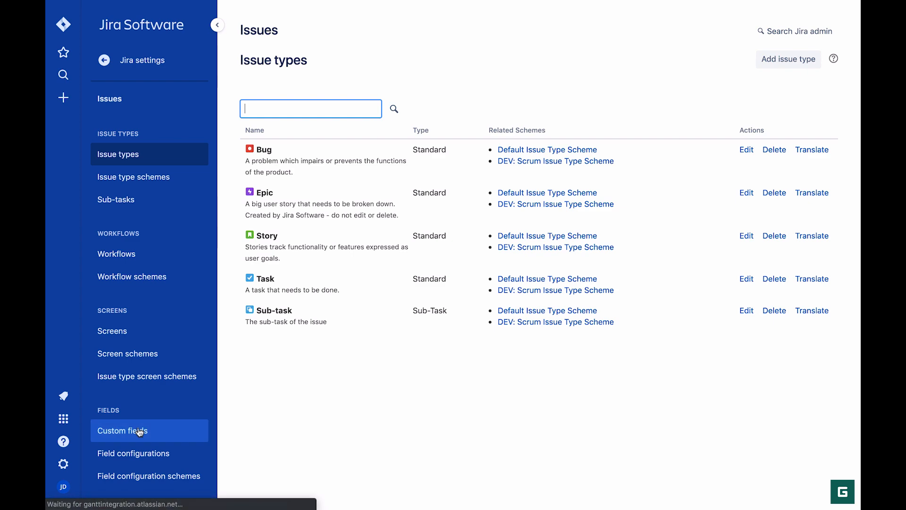
left_click(122, 431)
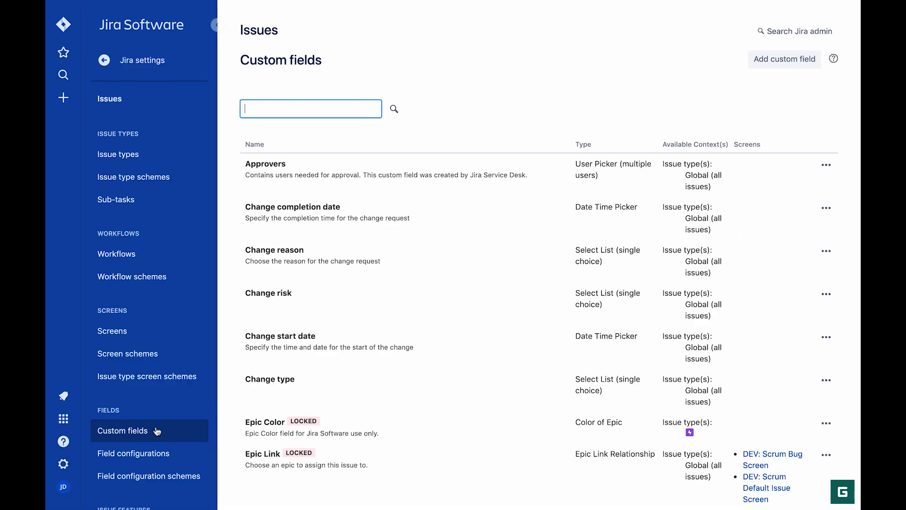
scroll("down", 3)
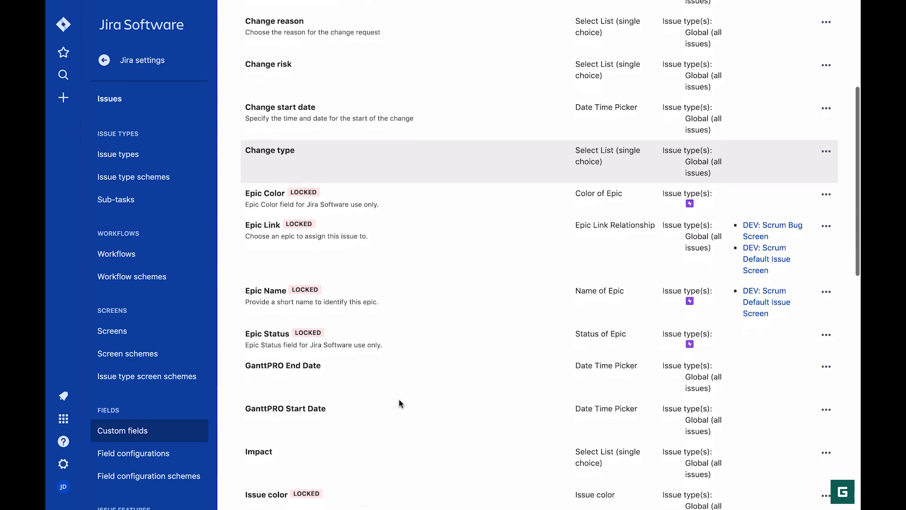
mouse_move(826, 368)
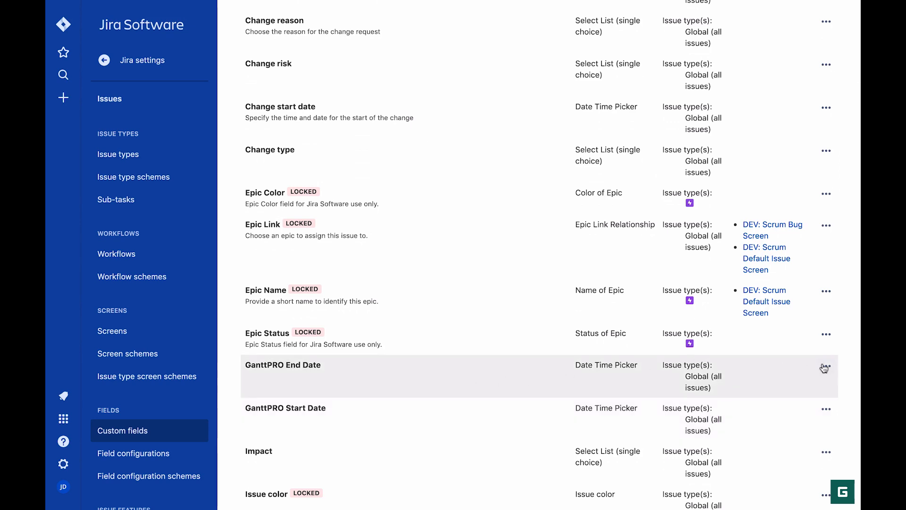
left_click(826, 365)
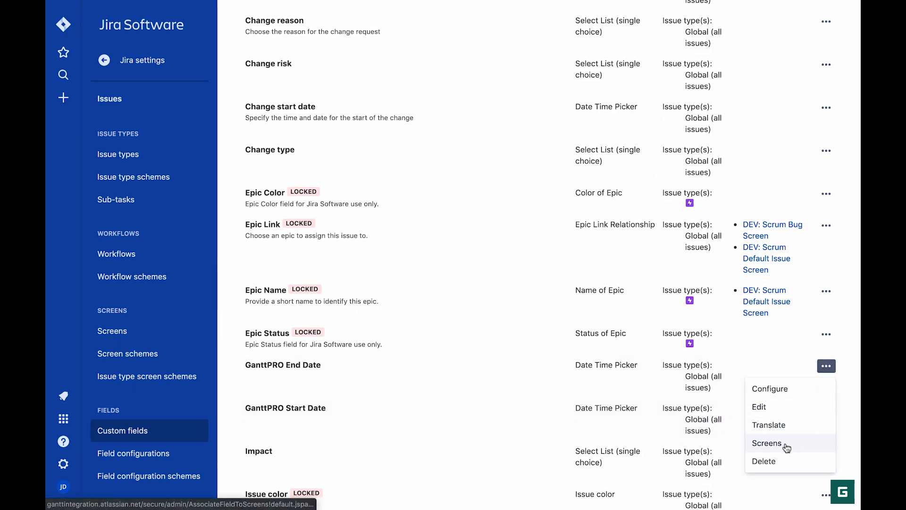
left_click(766, 443)
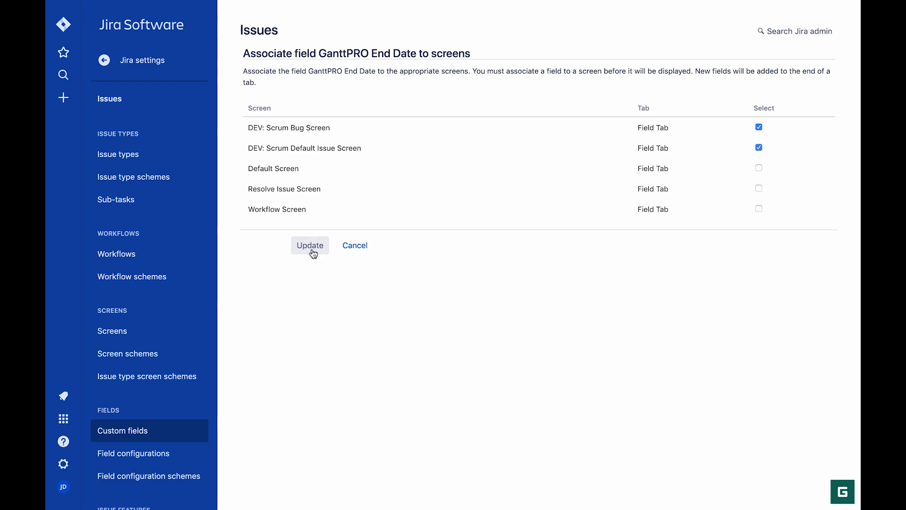
left_click(310, 245)
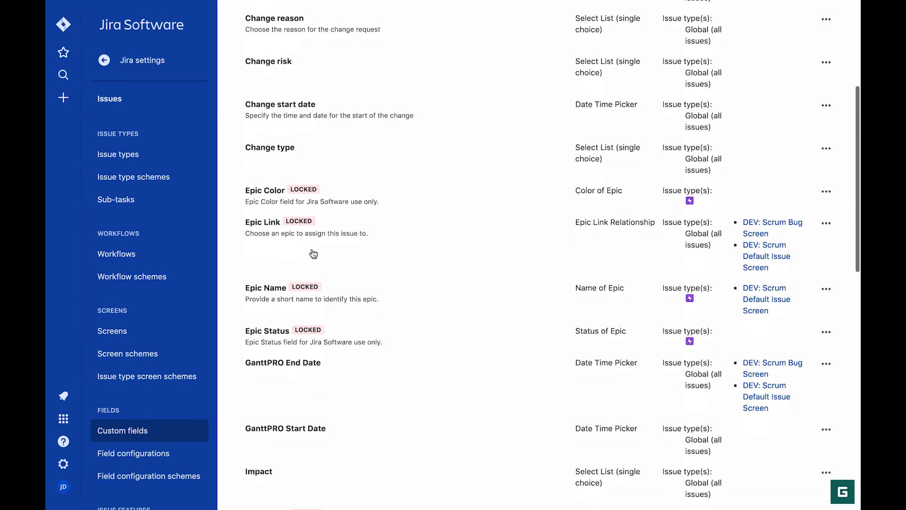
Step: Put GanttPRO Start Date on both DEV screens and bring up issue link types
scroll("down", 3)
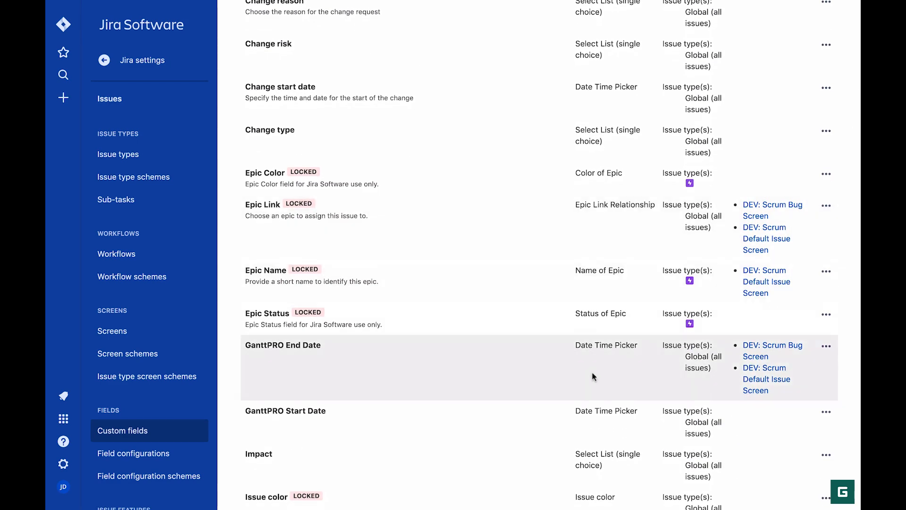
left_click(827, 412)
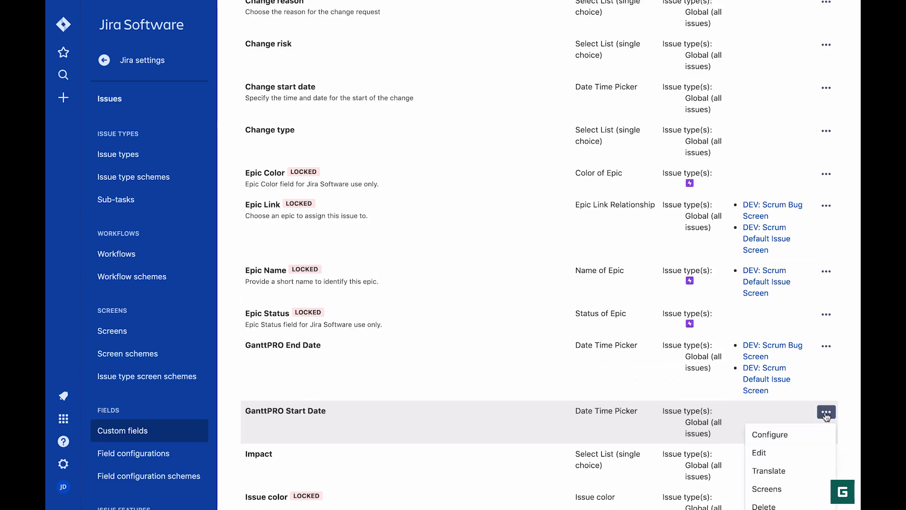
left_click(767, 489)
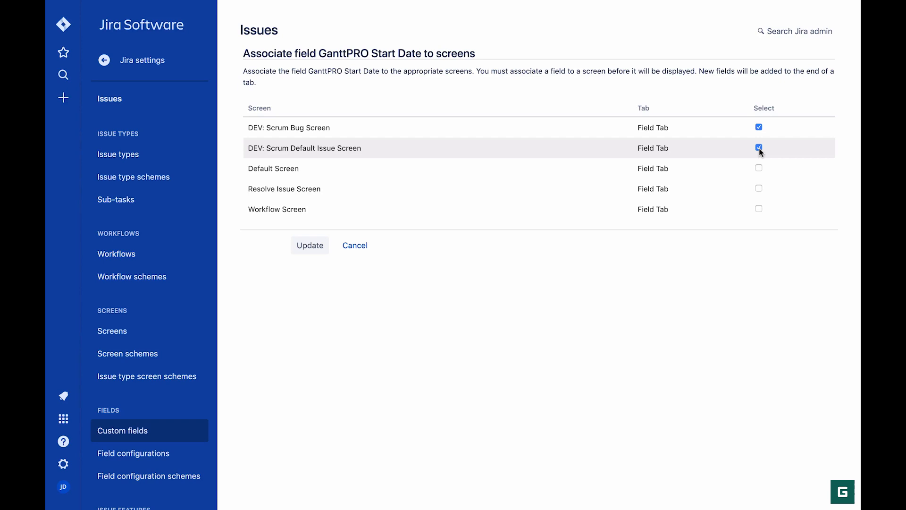
left_click(309, 245)
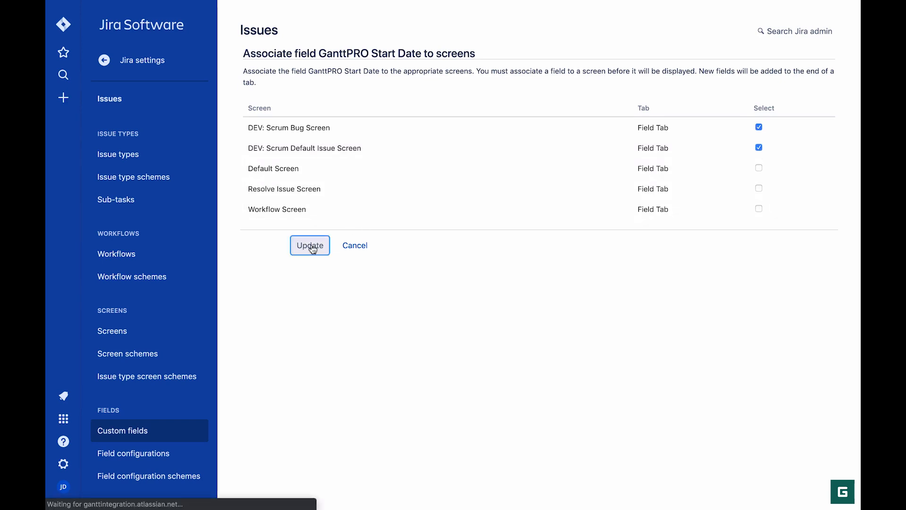
left_click(310, 245)
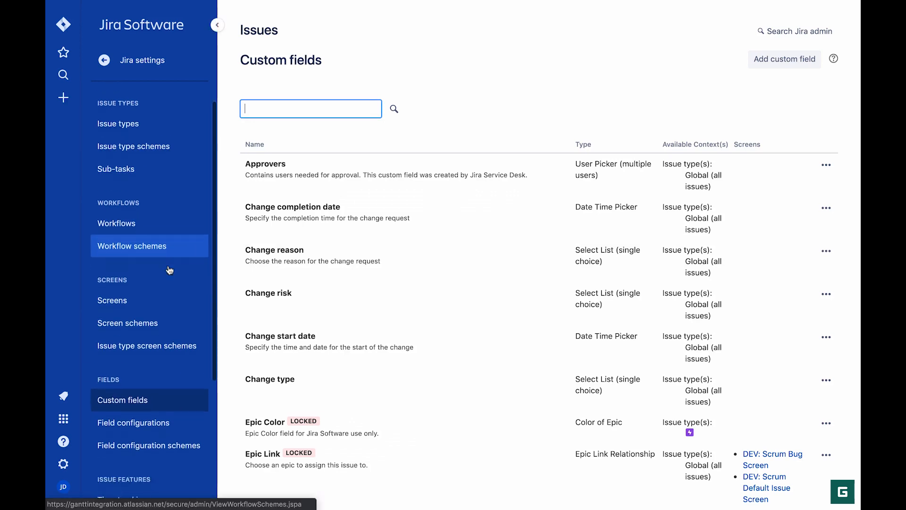
scroll("down", 3)
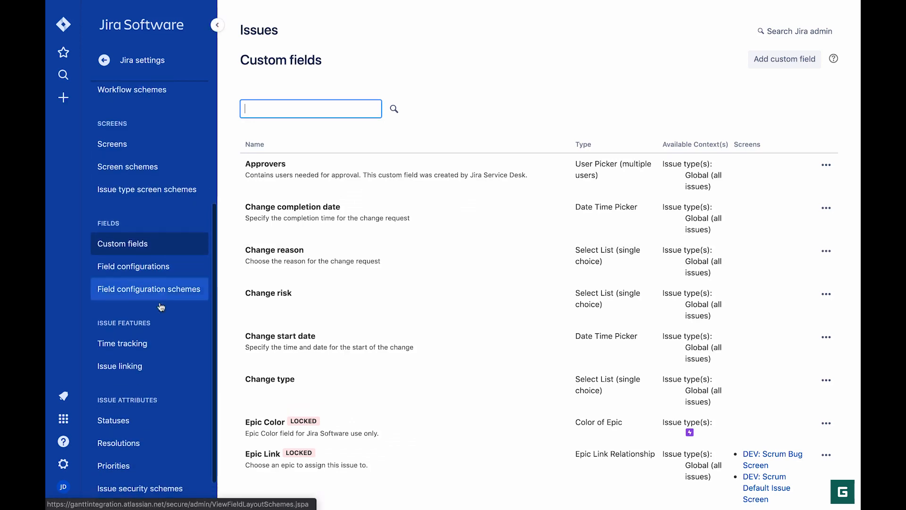
left_click(119, 365)
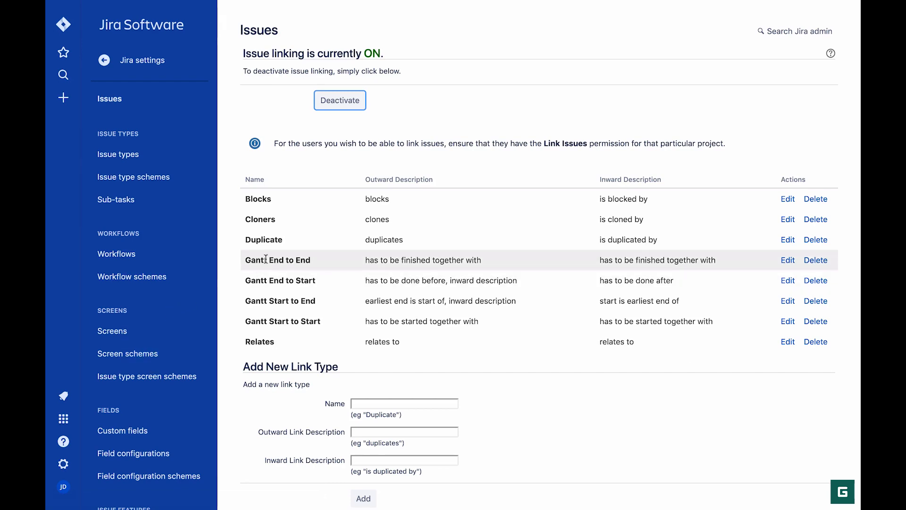
mouse_move(268, 300)
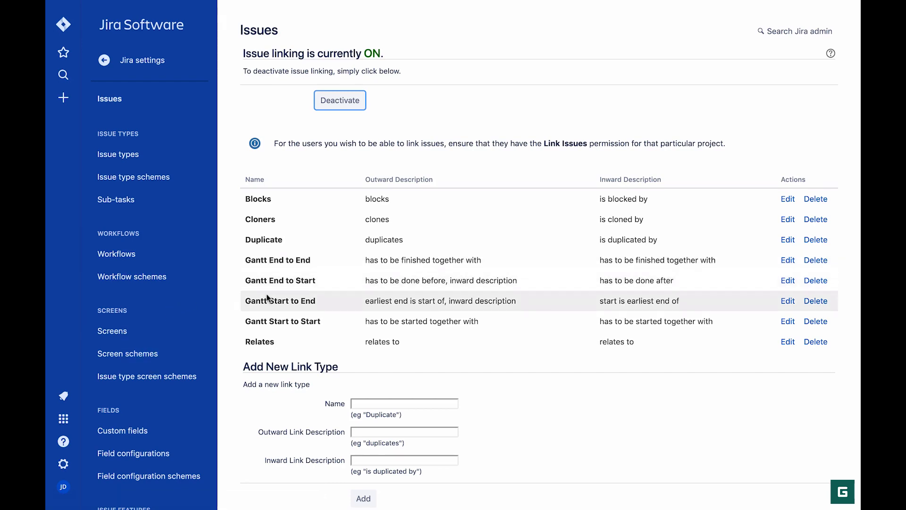
mouse_move(269, 321)
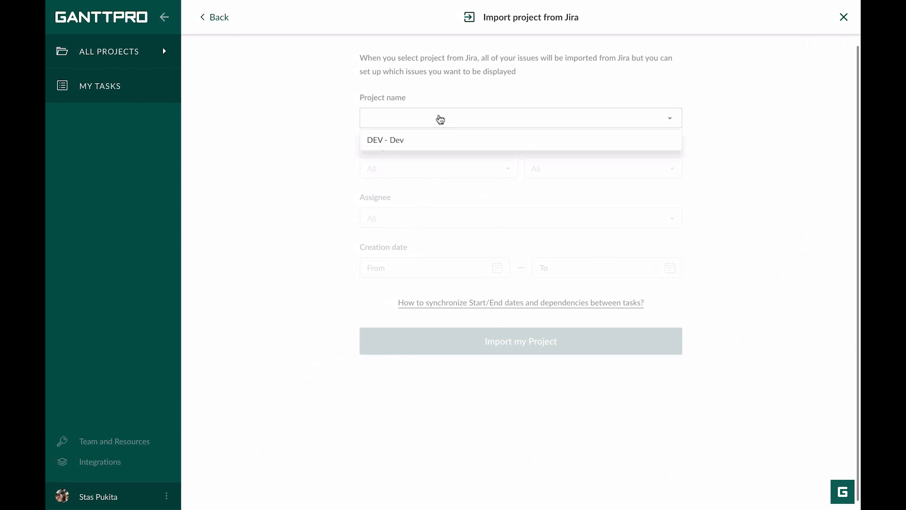
Step: Import the DEV - Dev Jira project with its three tasks
left_click(386, 139)
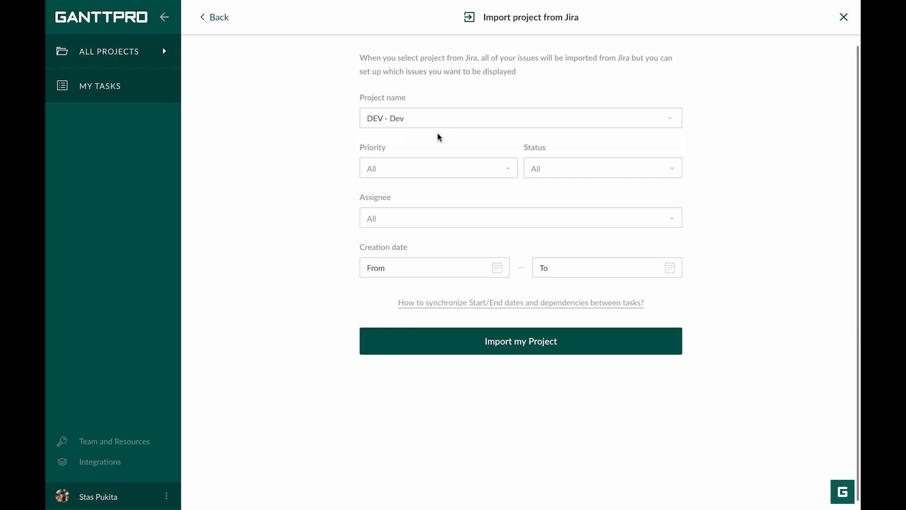
mouse_move(445, 163)
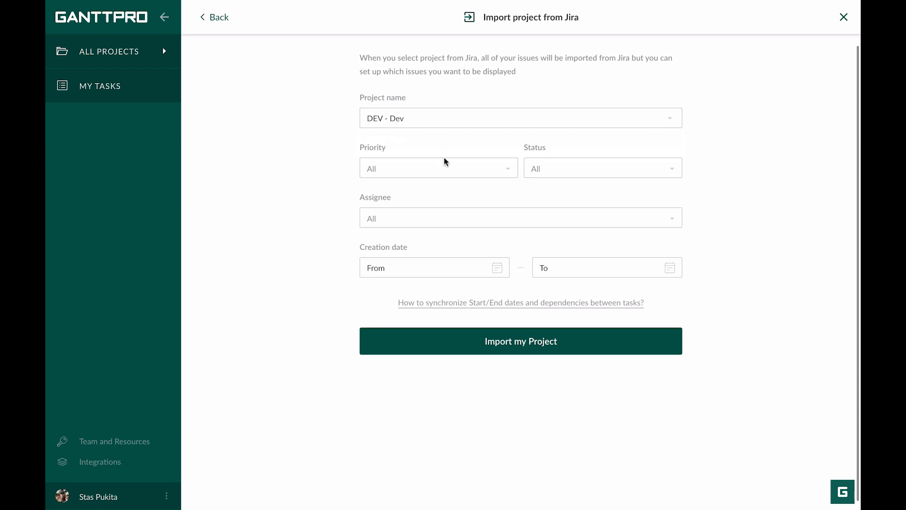
left_click(520, 340)
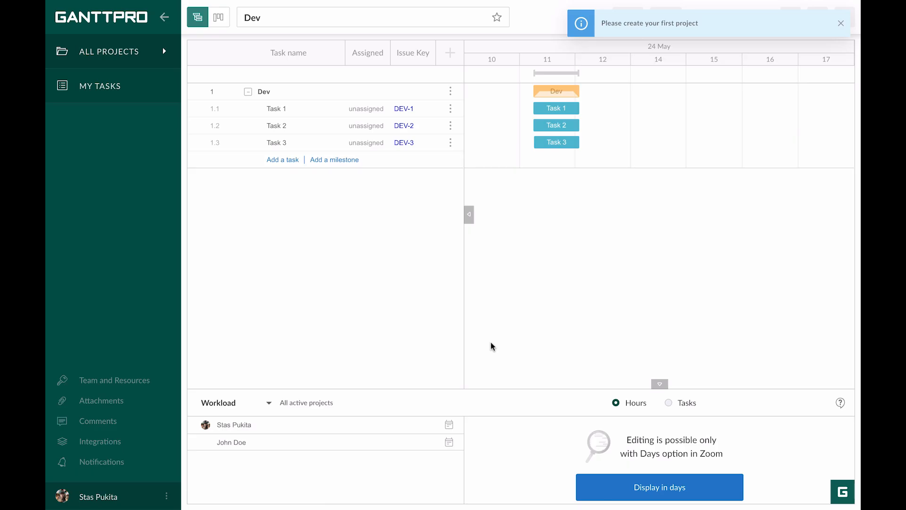
Step: Widen the Gantt view and hide the Comments column
left_click(840, 24)
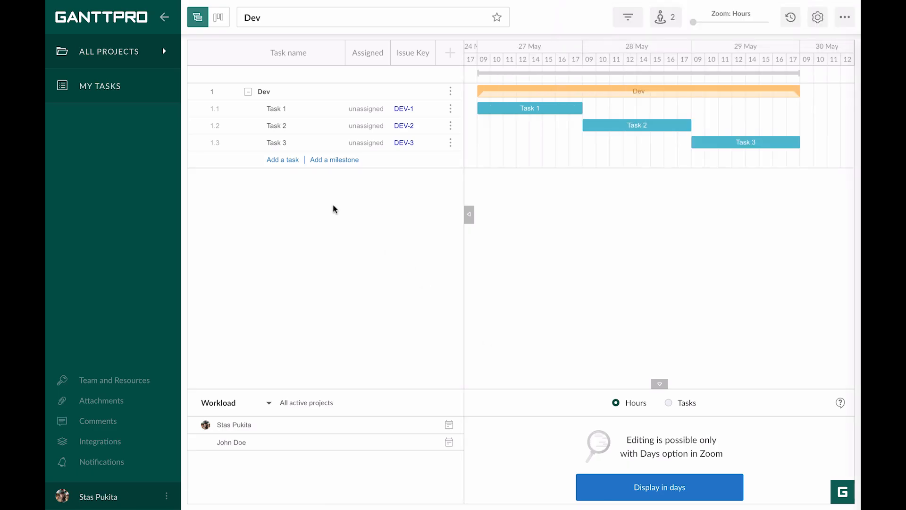
left_click(164, 17)
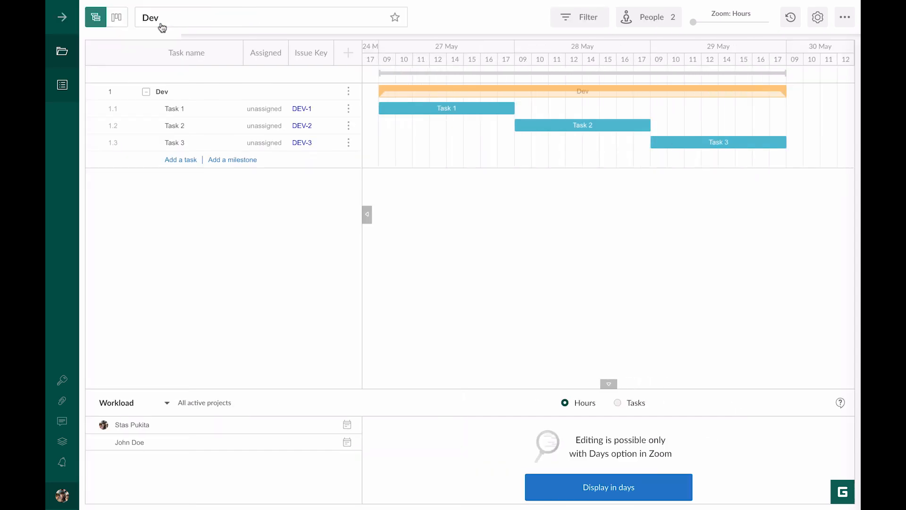
left_click(348, 53)
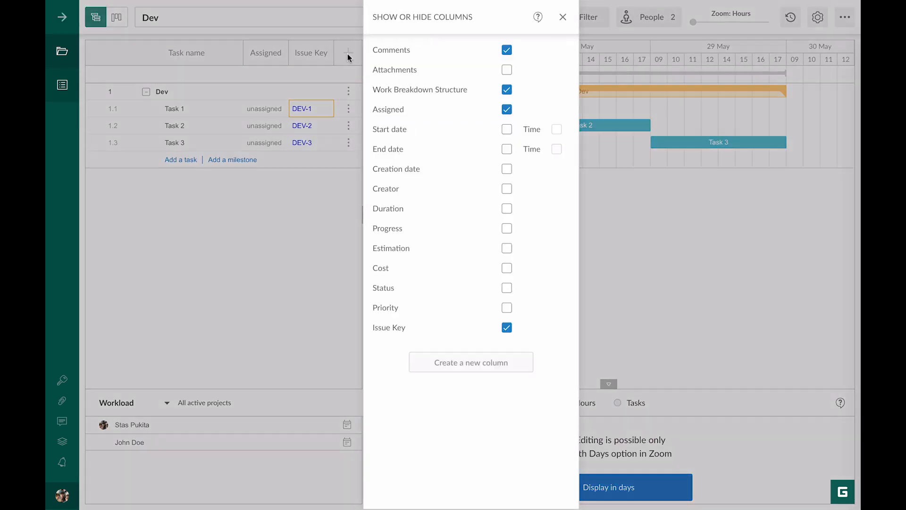
left_click(507, 49)
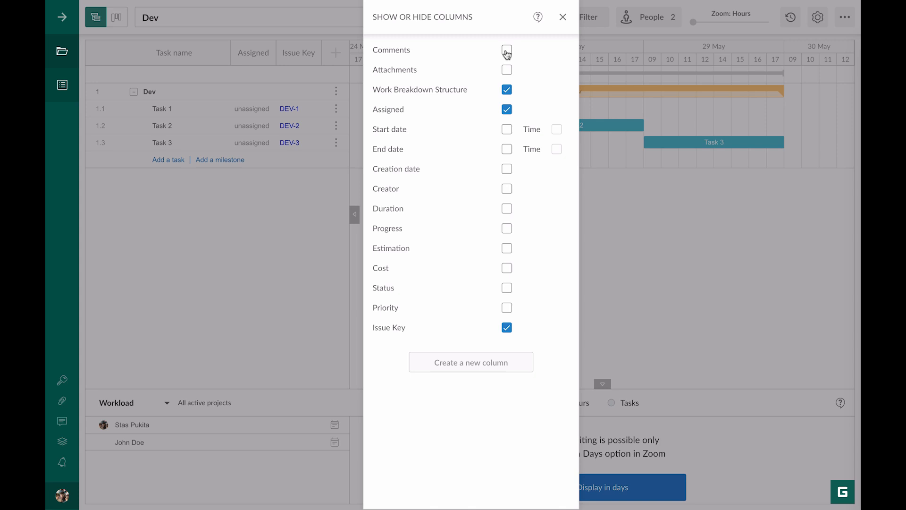
Step: Show Start date, End date, Creation date, Creator, Status and Priority columns
left_click(507, 129)
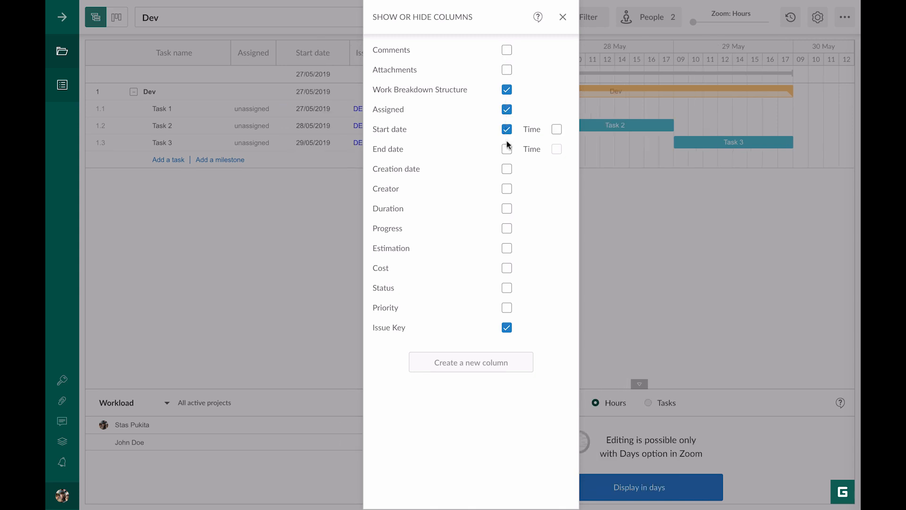
left_click(507, 149)
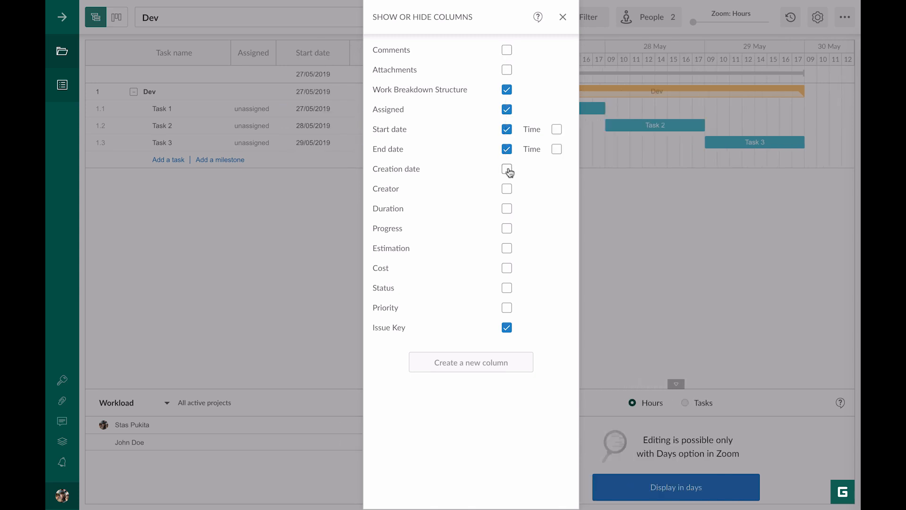
left_click(506, 168)
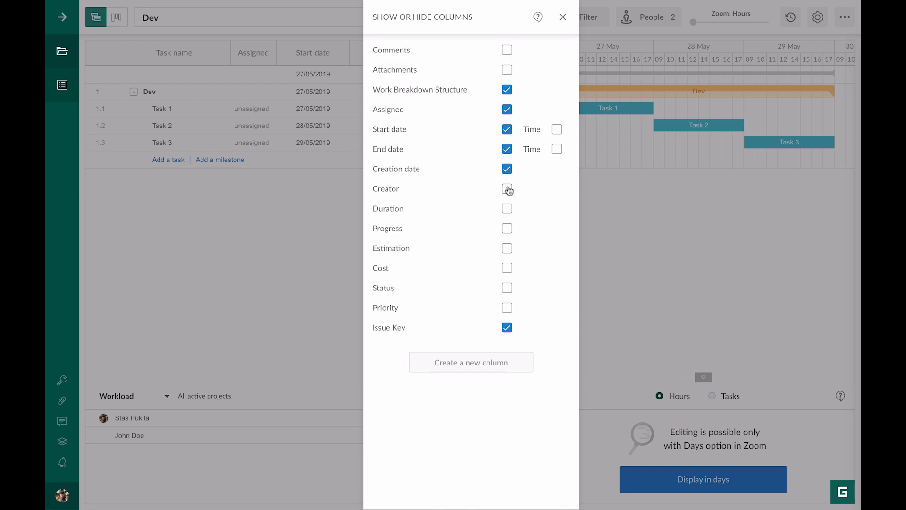
left_click(507, 188)
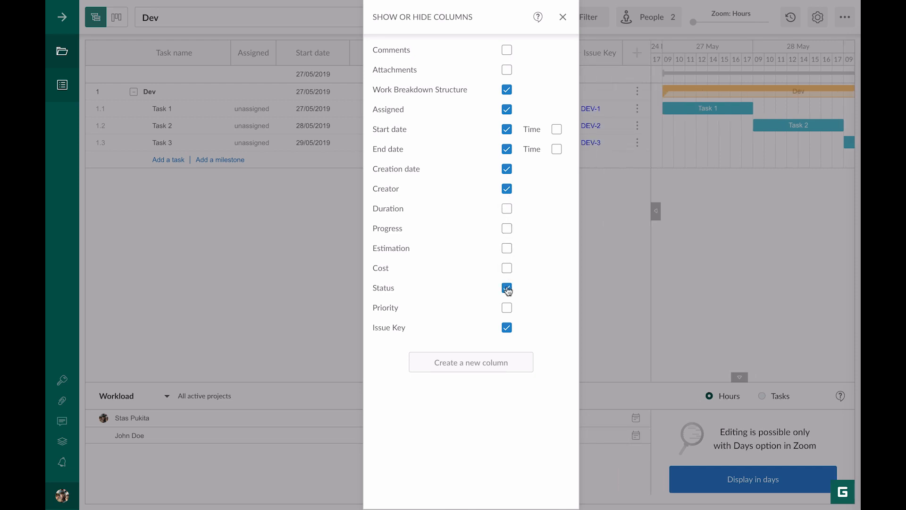
left_click(507, 307)
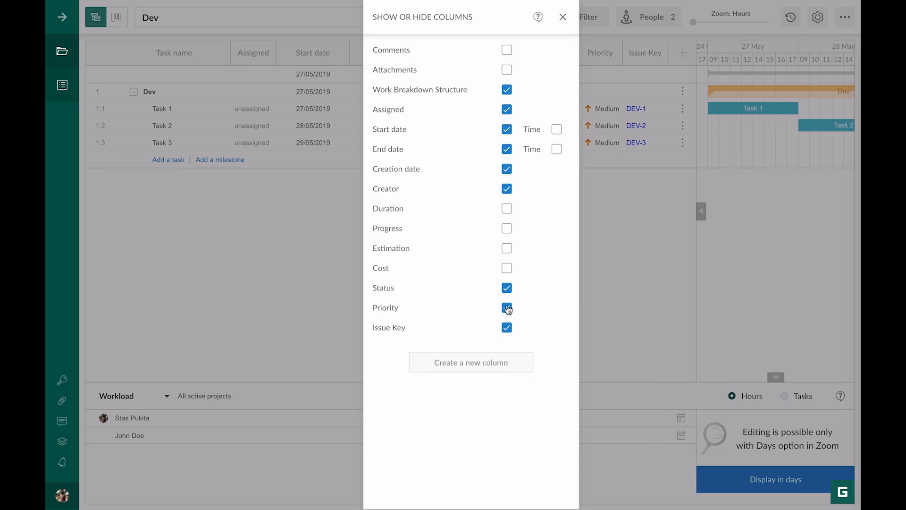
left_click(563, 17)
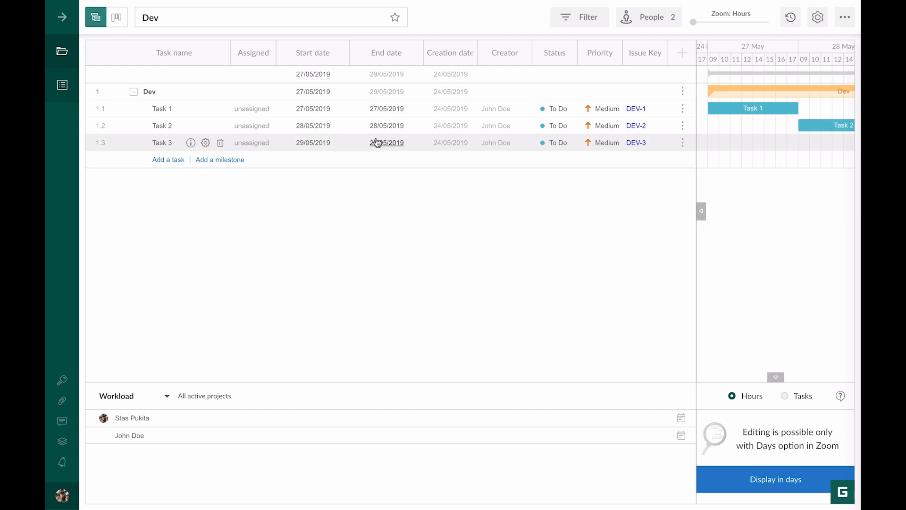
mouse_move(484, 147)
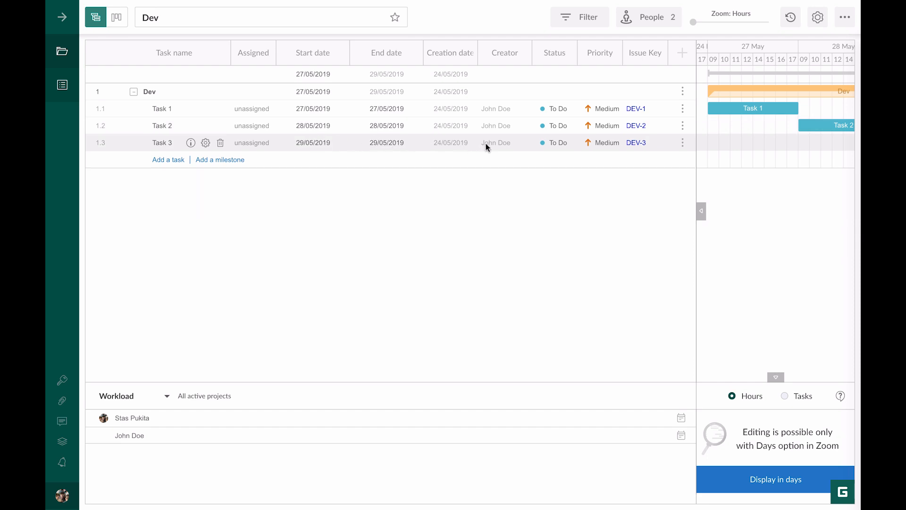
mouse_move(474, 148)
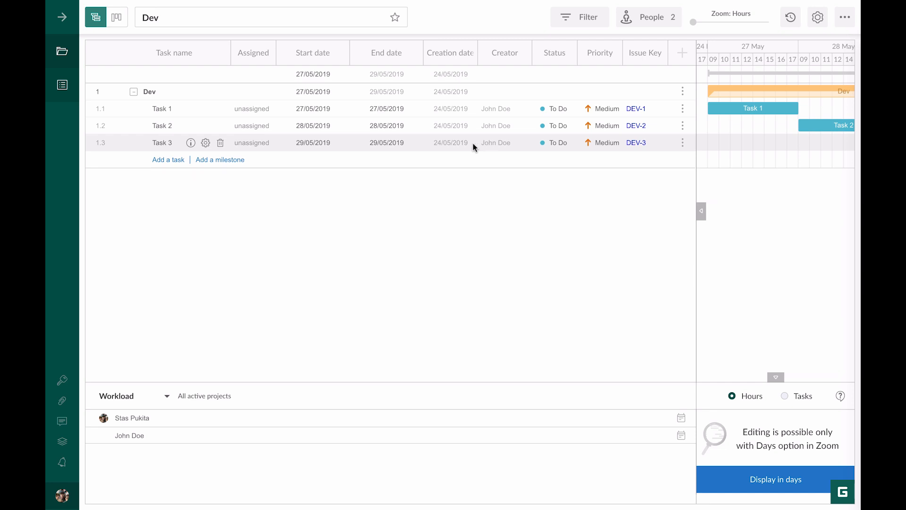
mouse_move(252, 142)
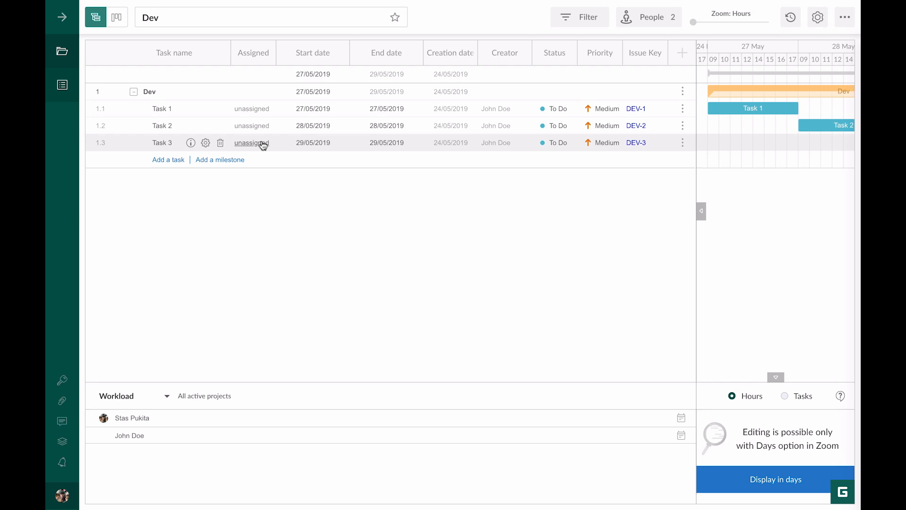
Step: Create a finish-to-start dependency from Task 2 to Task 3 on 29/05/2019
left_click(556, 142)
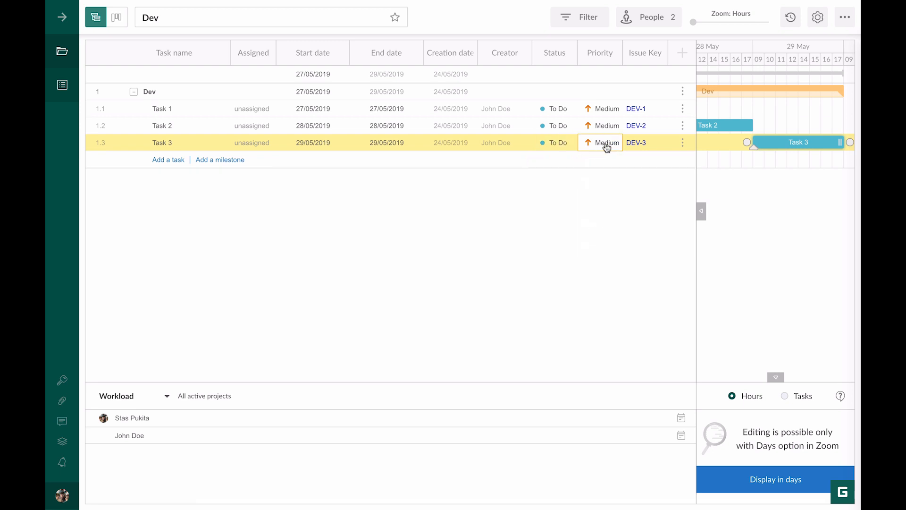
mouse_move(637, 143)
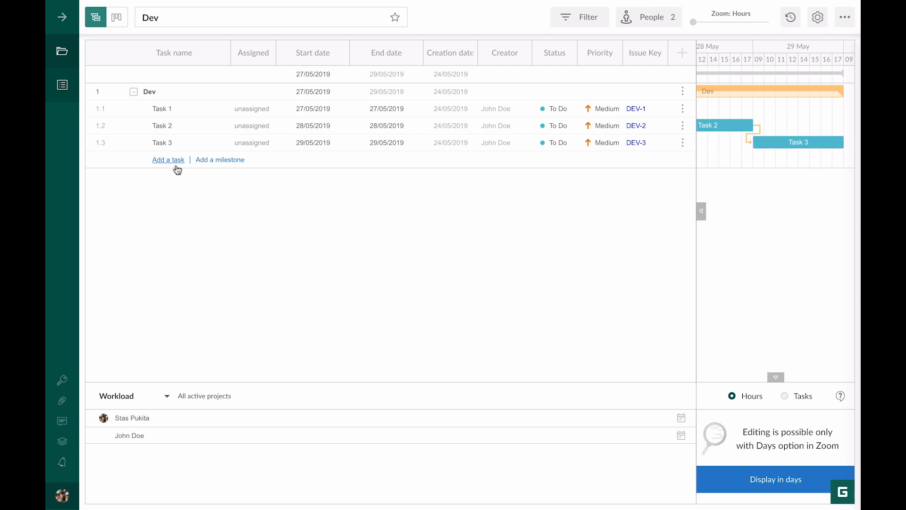
left_click(312, 52)
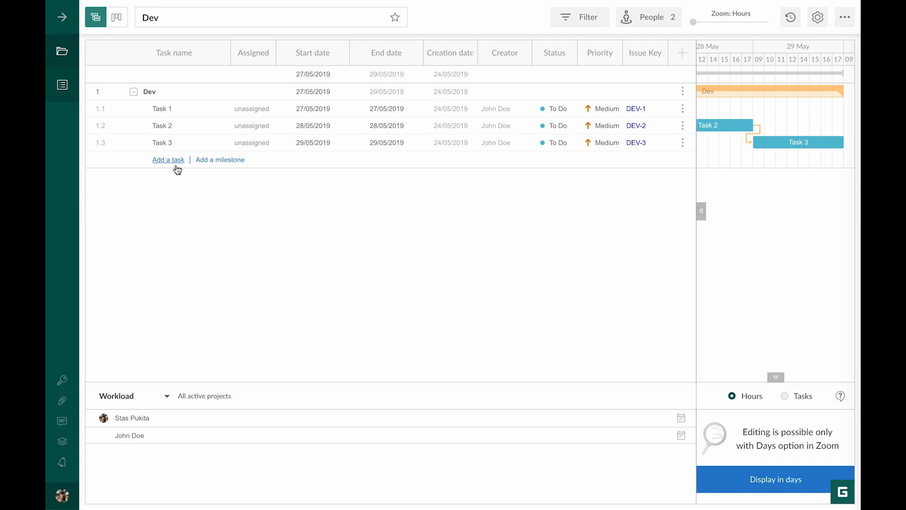
mouse_move(312, 52)
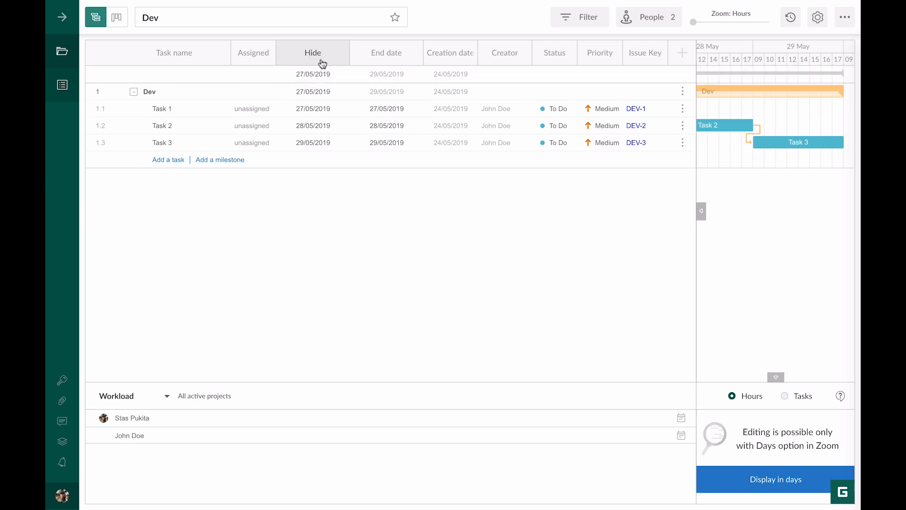
mouse_move(368, 81)
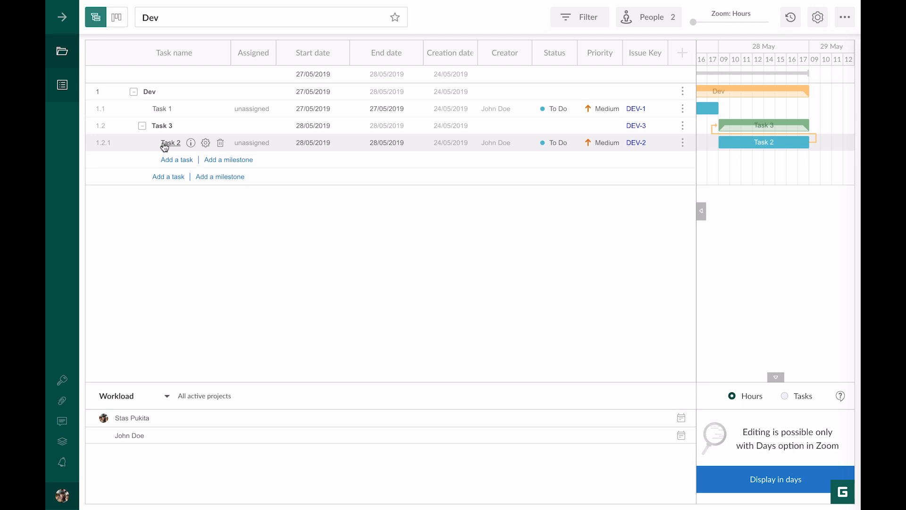
mouse_move(164, 135)
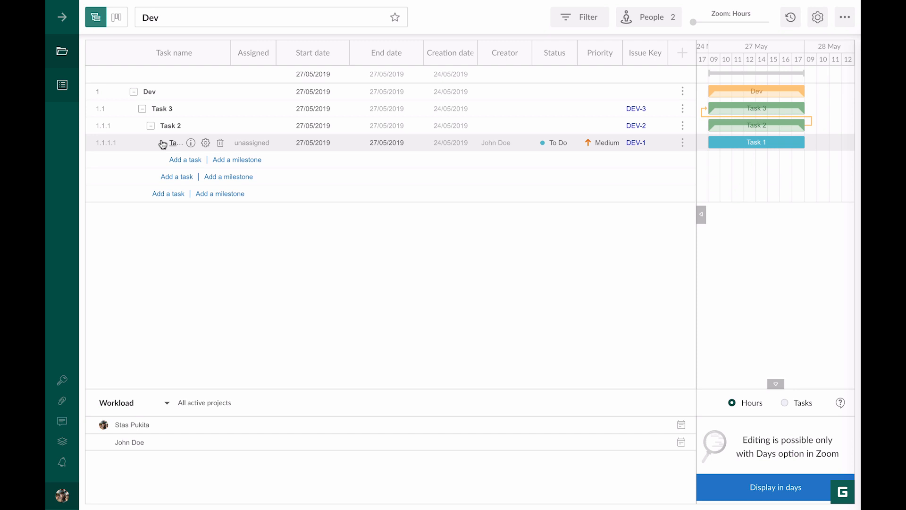
mouse_move(107, 152)
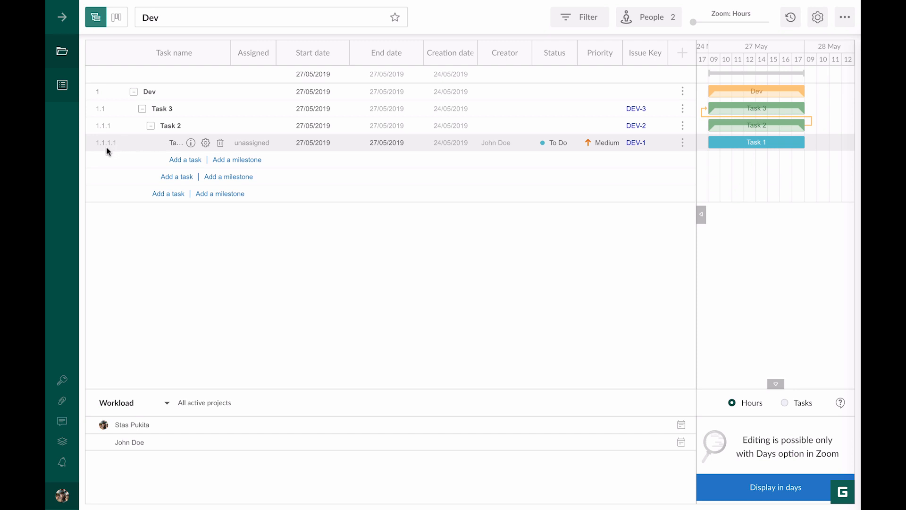
mouse_move(106, 108)
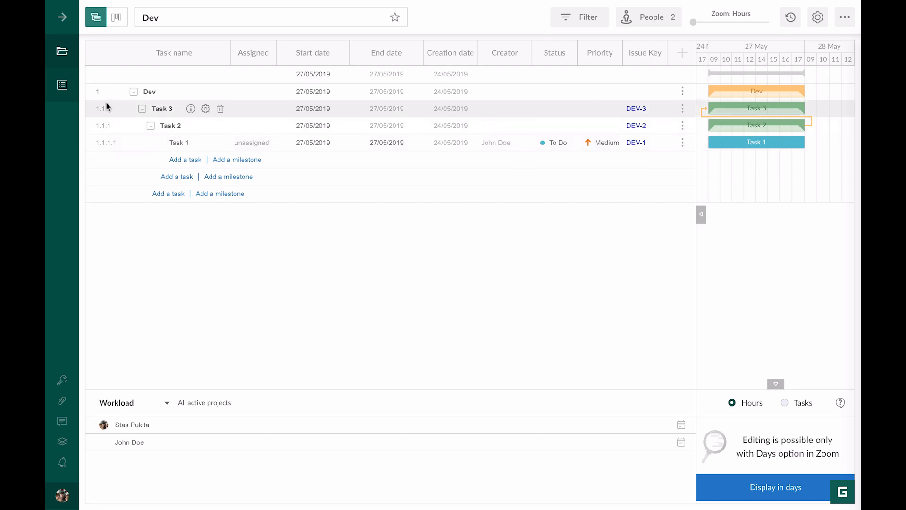
mouse_move(107, 95)
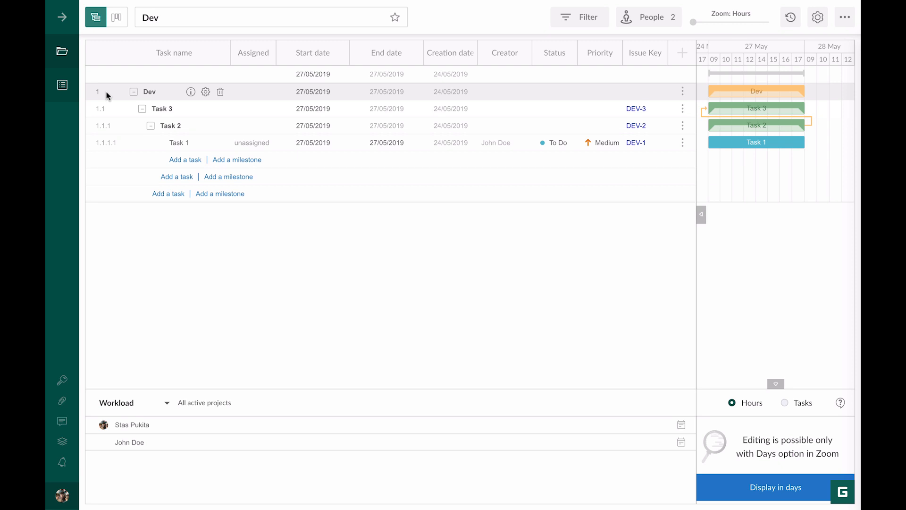
mouse_move(116, 17)
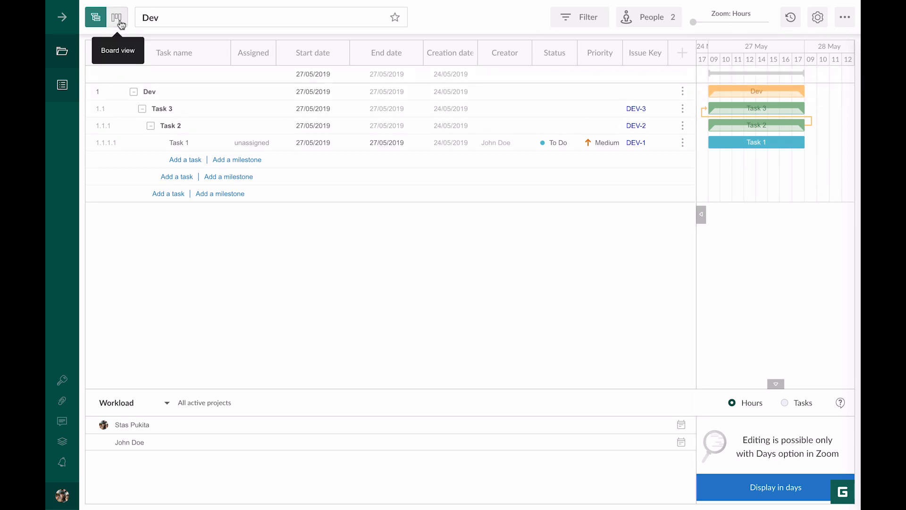
mouse_move(635, 22)
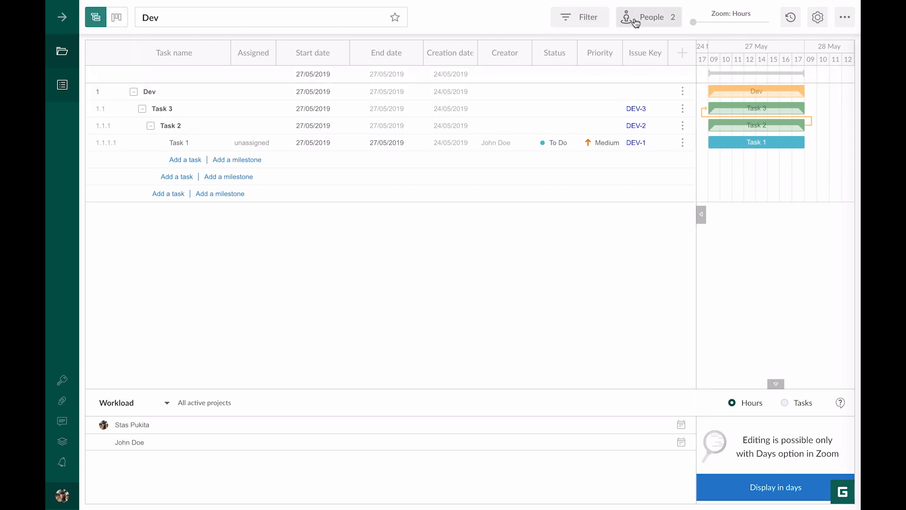
mouse_move(744, 278)
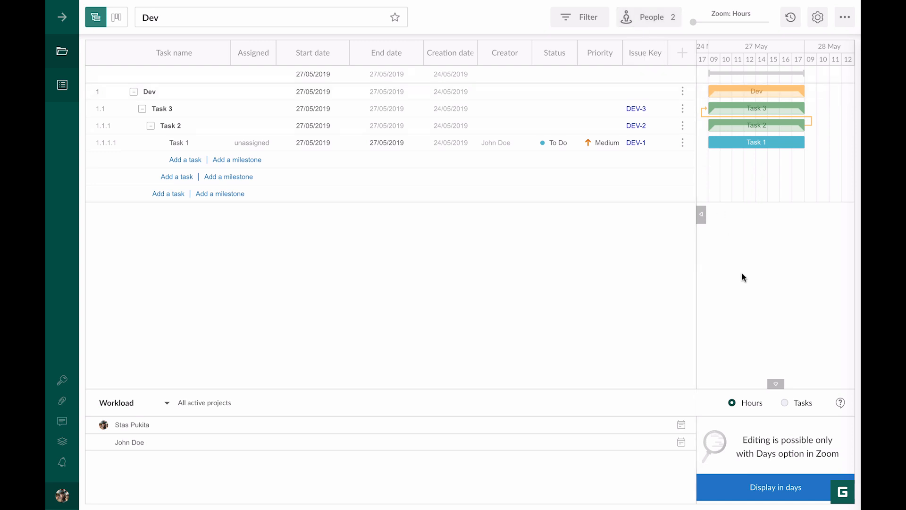
mouse_move(739, 67)
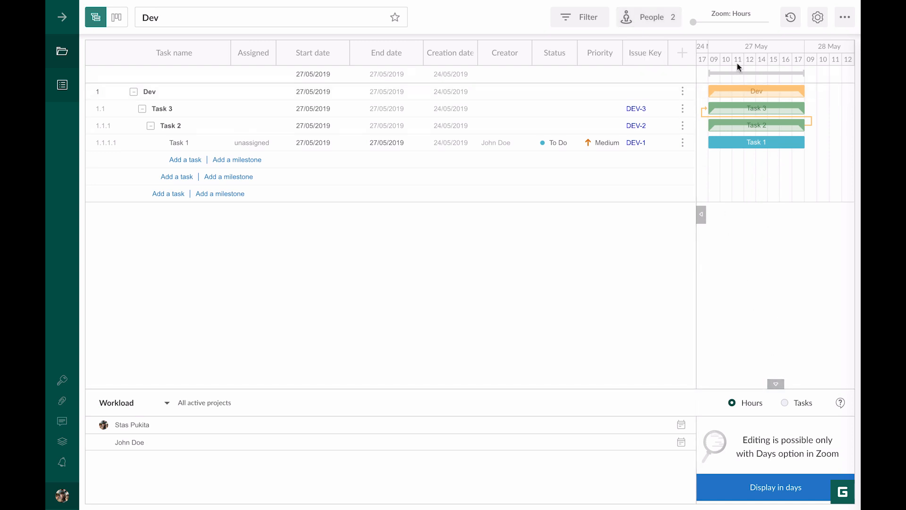
left_click(818, 17)
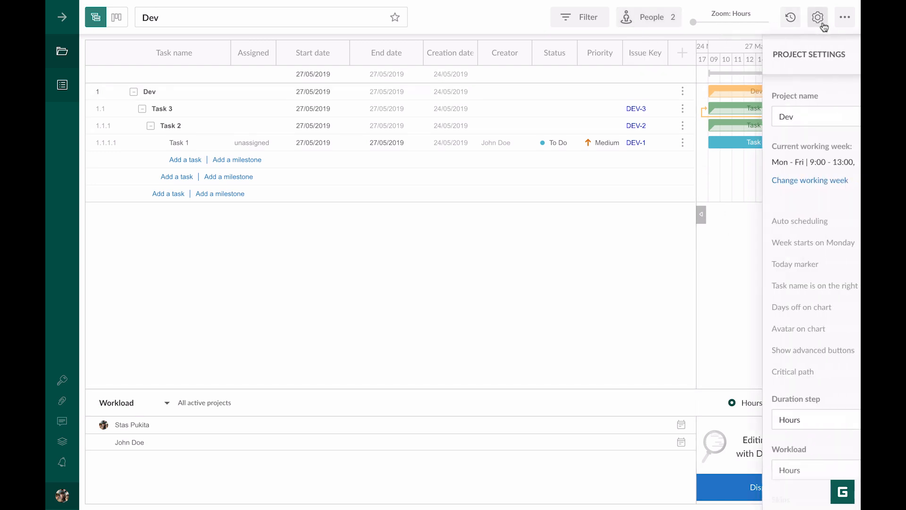
left_click(817, 17)
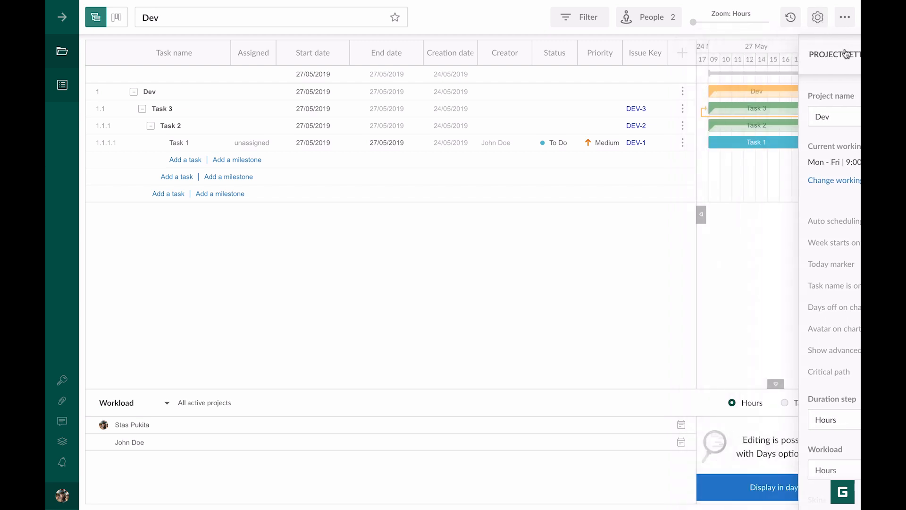
left_click(845, 17)
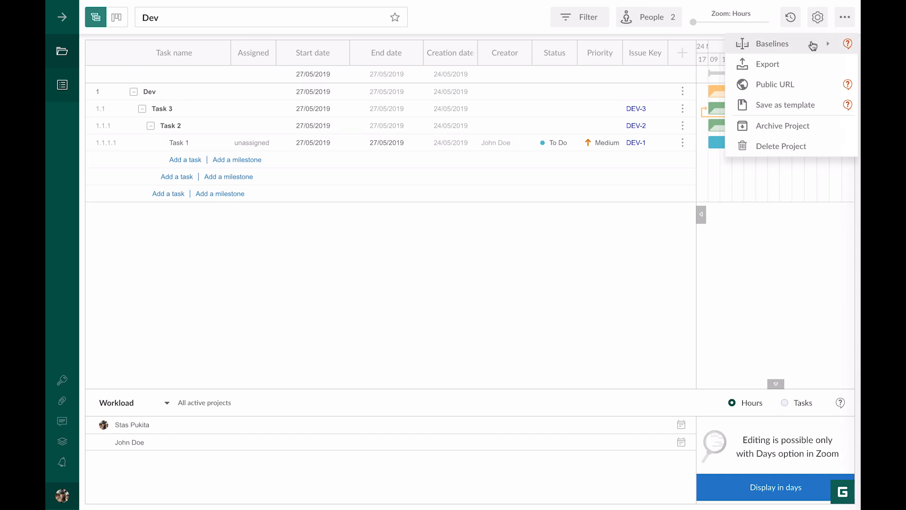
mouse_move(810, 64)
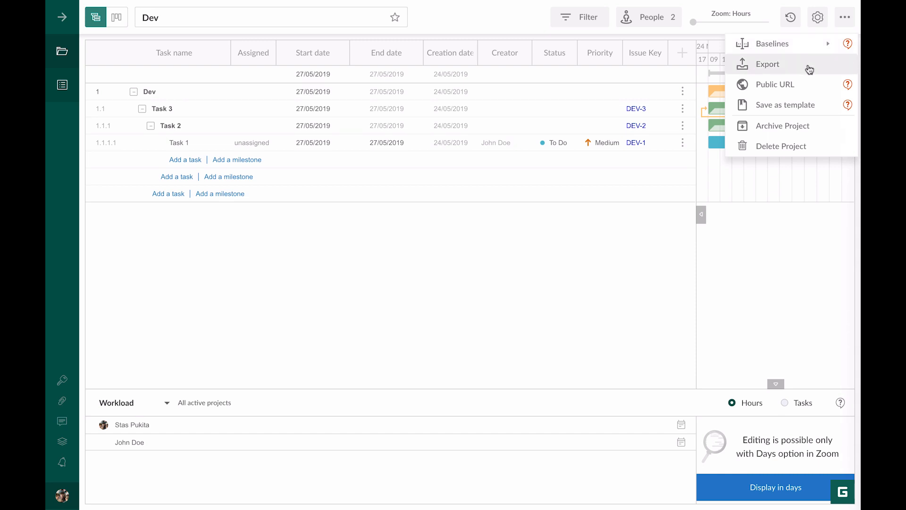
mouse_move(806, 105)
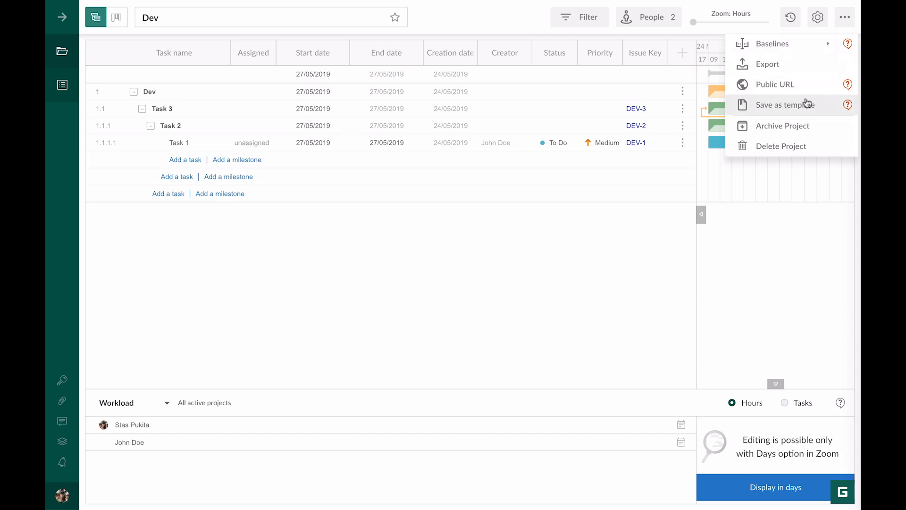
mouse_move(808, 134)
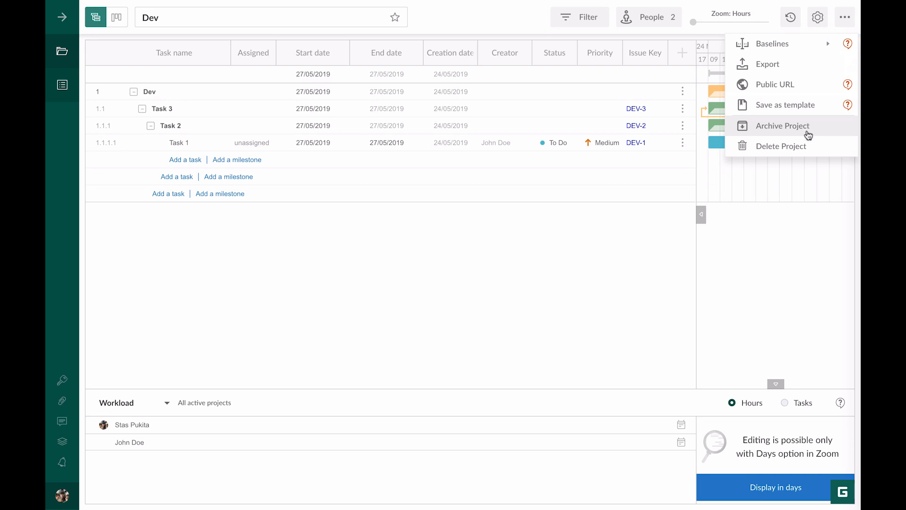
mouse_move(784, 146)
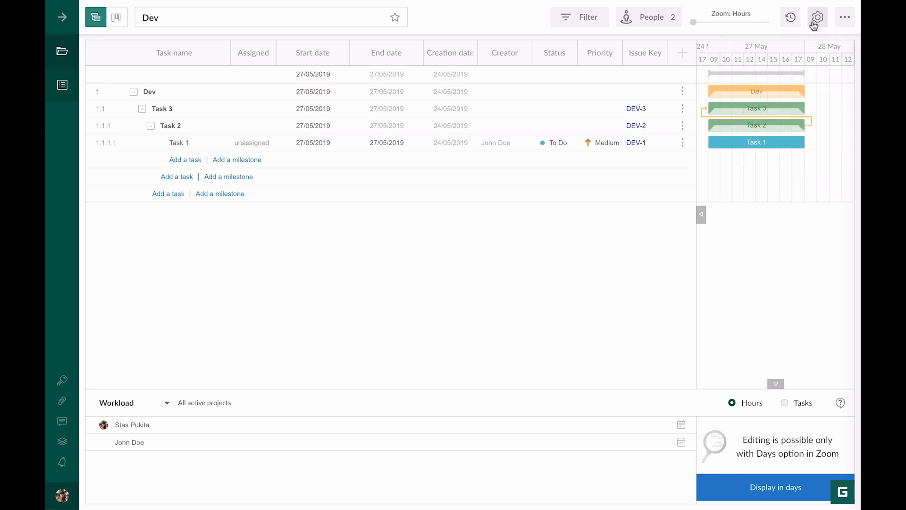
left_click(791, 18)
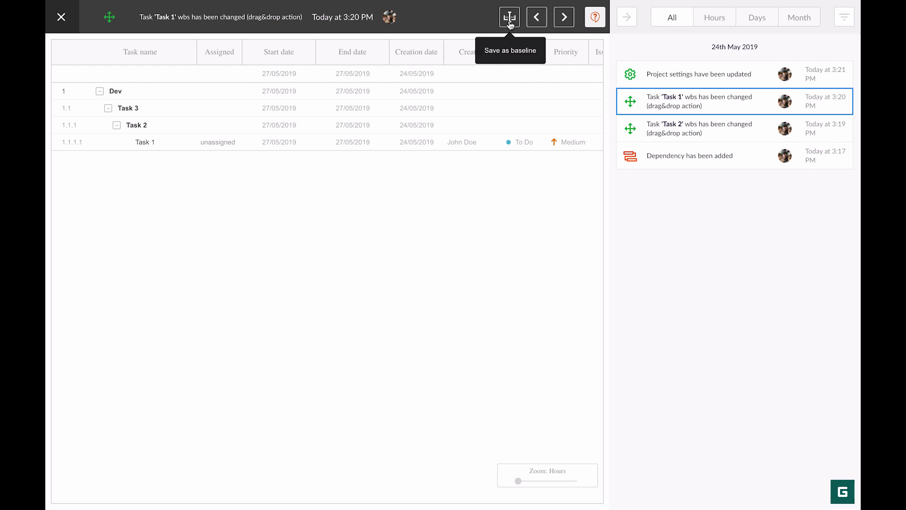
mouse_move(245, 28)
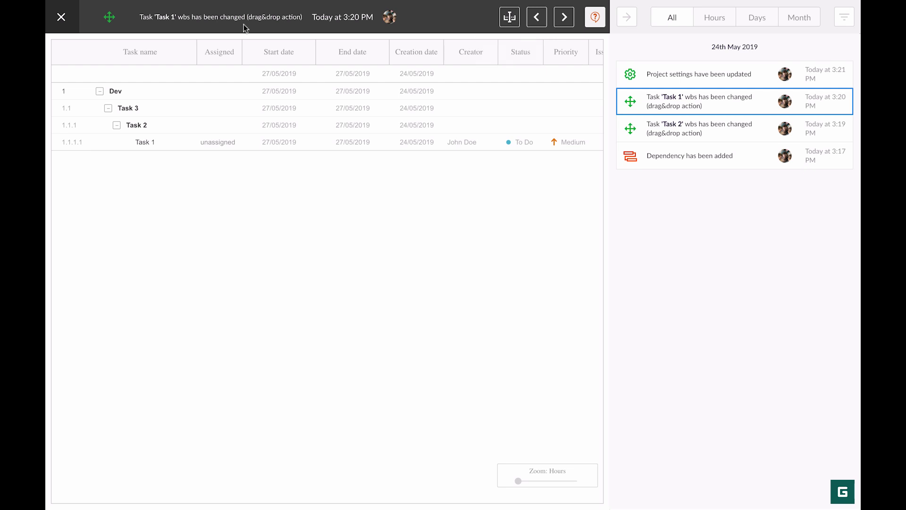
left_click(61, 17)
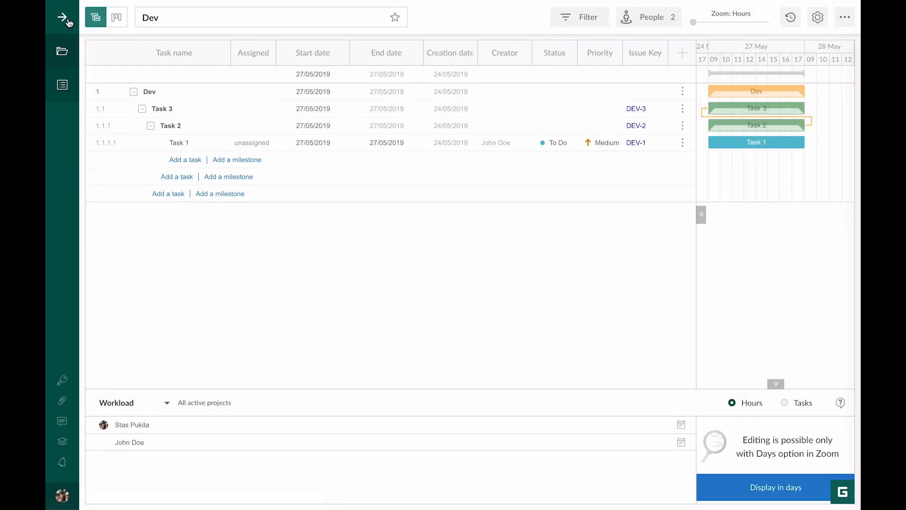